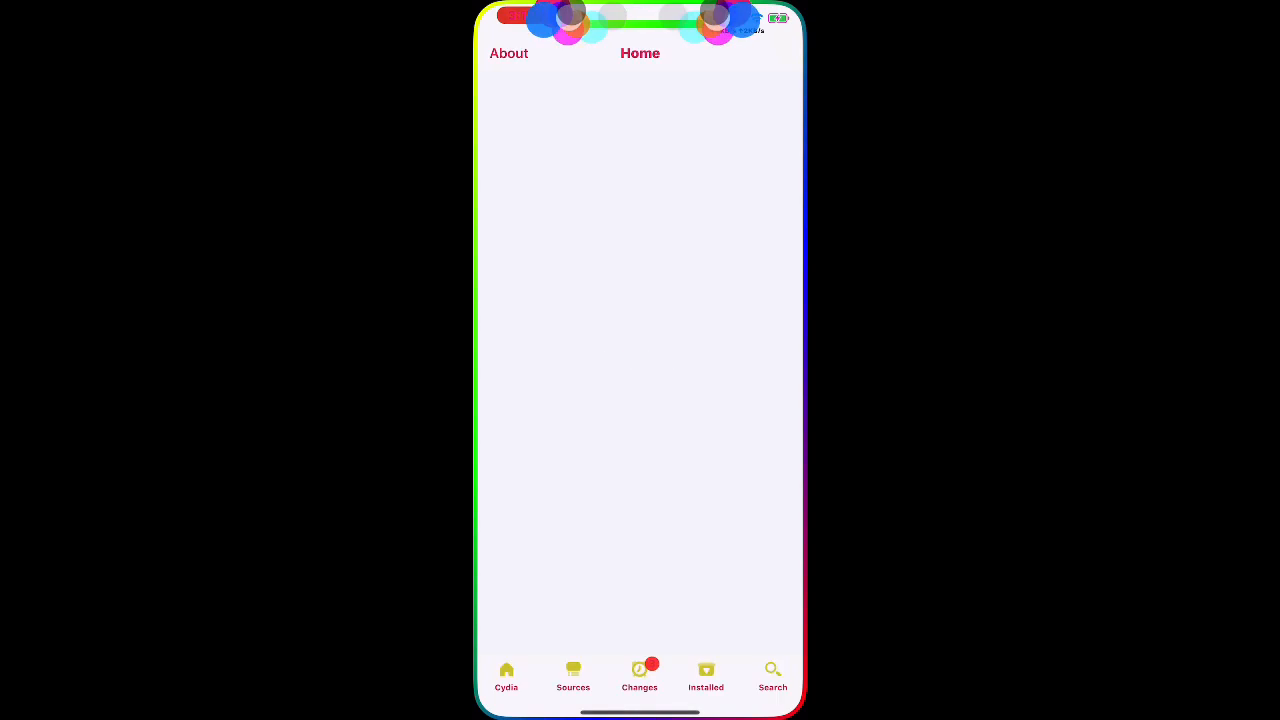
# Step: Go to Installed packages sorted by Recent and select ccSquare to view its details
pyautogui.click(706, 676)
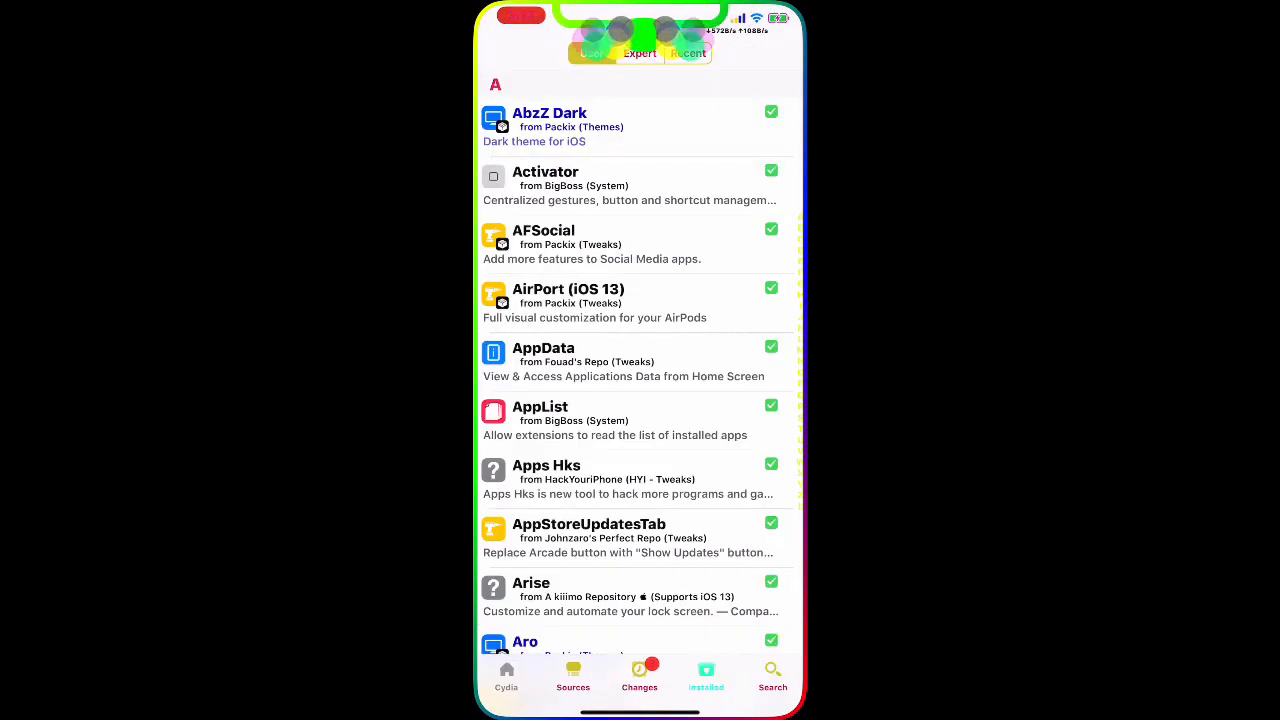
pyautogui.click(688, 52)
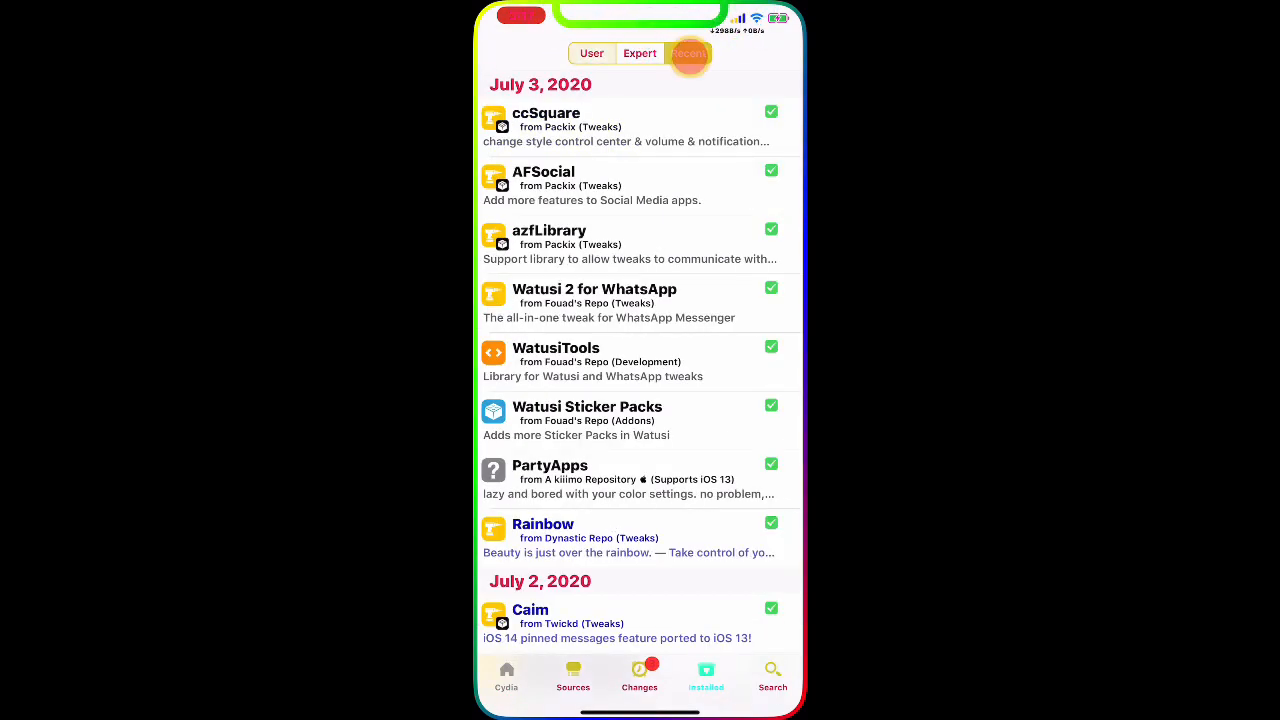
pyautogui.click(688, 52)
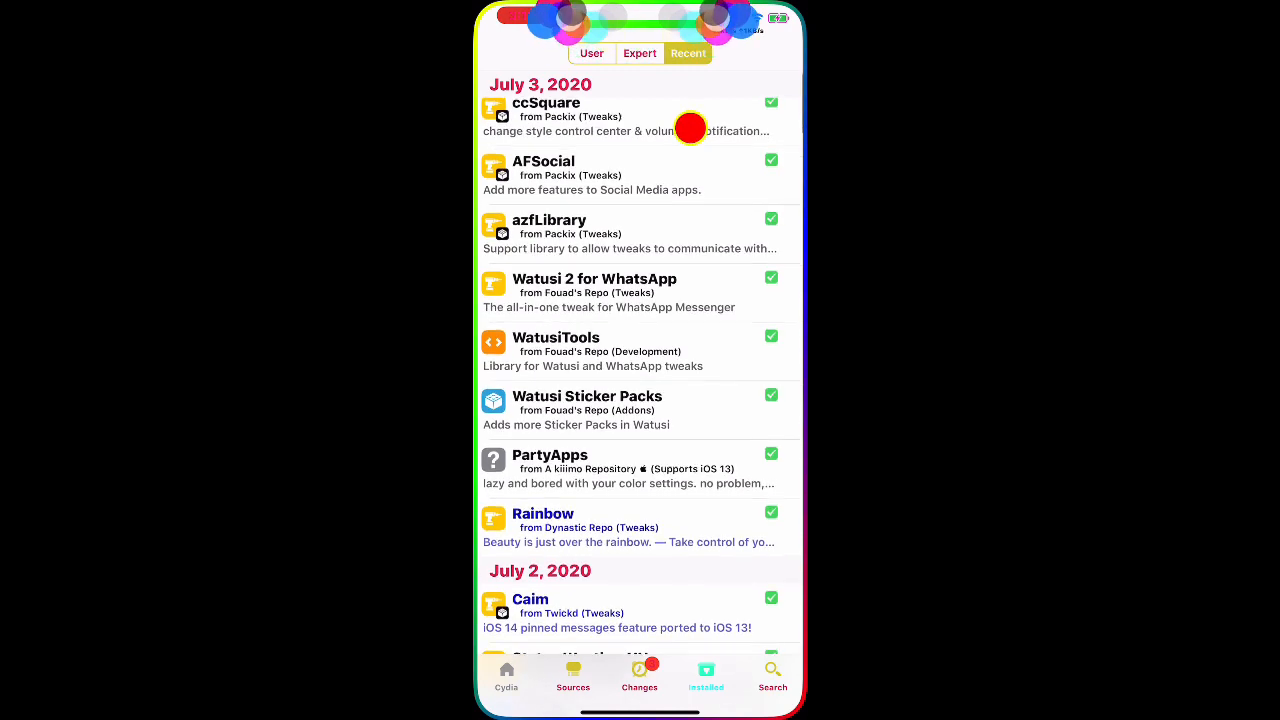
pyautogui.click(544, 104)
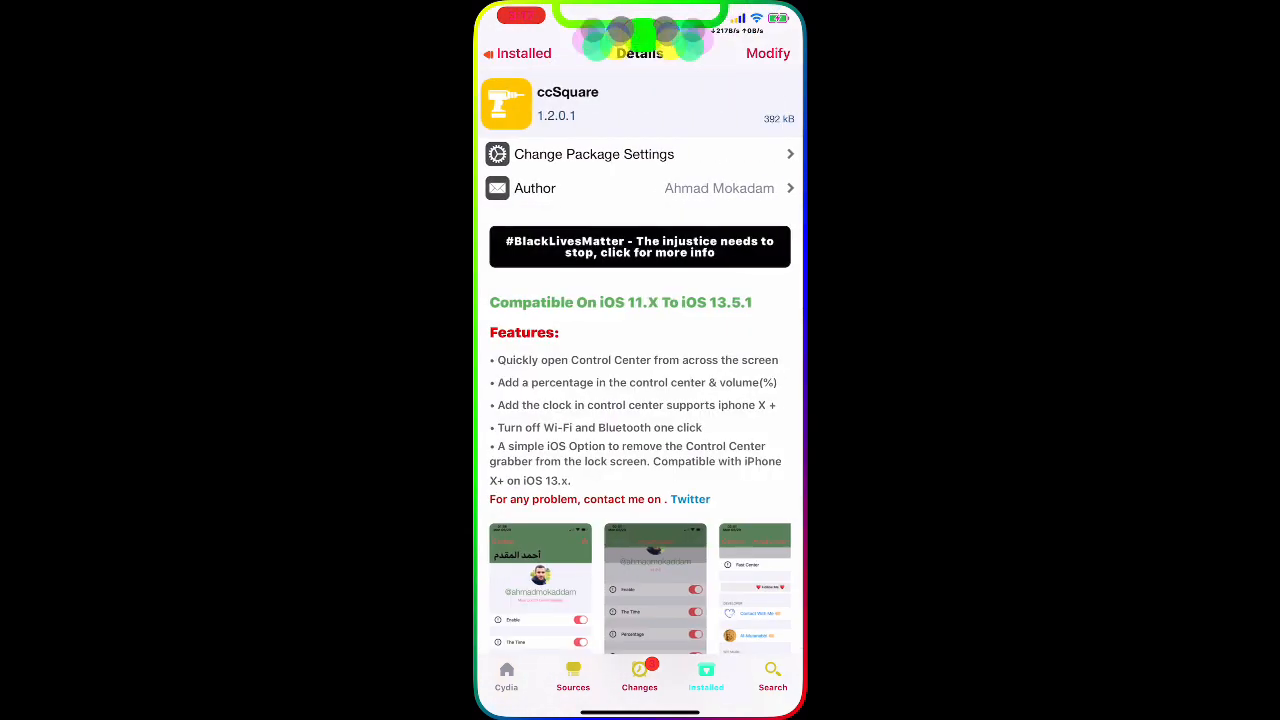
# Step: Scroll through ccSquare's enlarged screenshot showing Enable, The Time, Percentage, Hide Line and Fast Center toggles
pyautogui.scroll(-3)
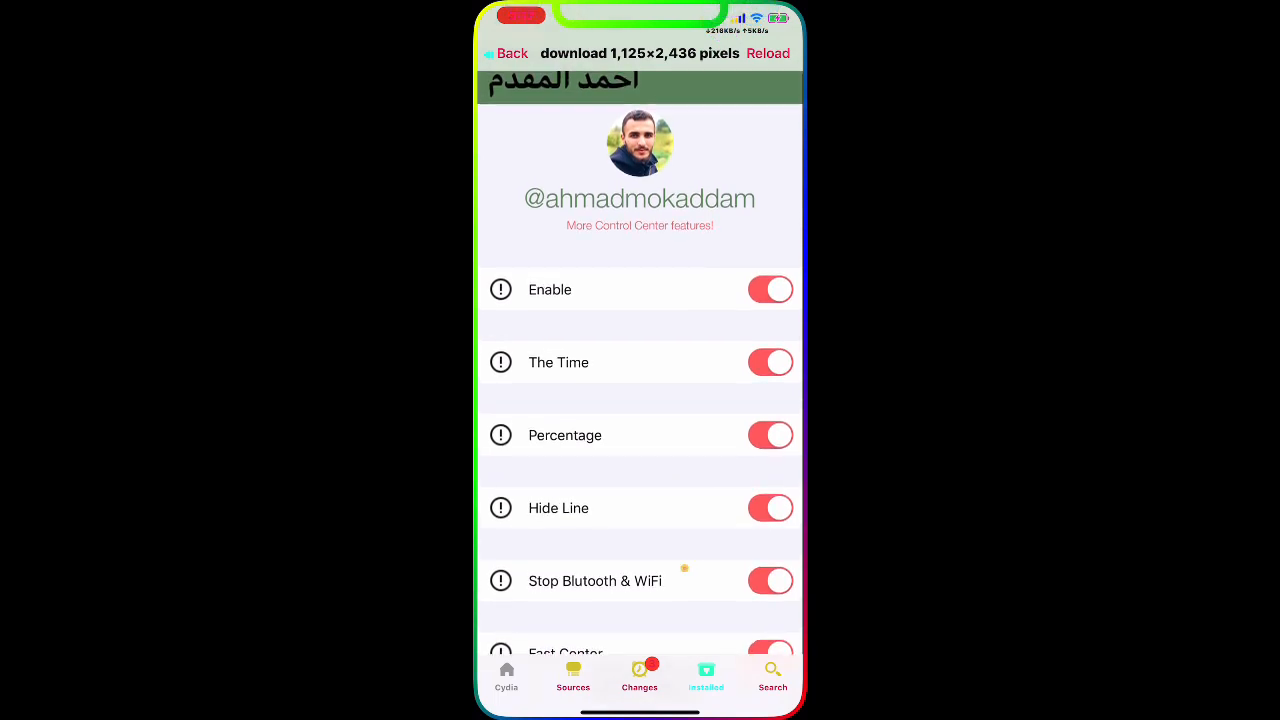
pyautogui.scroll(-3)
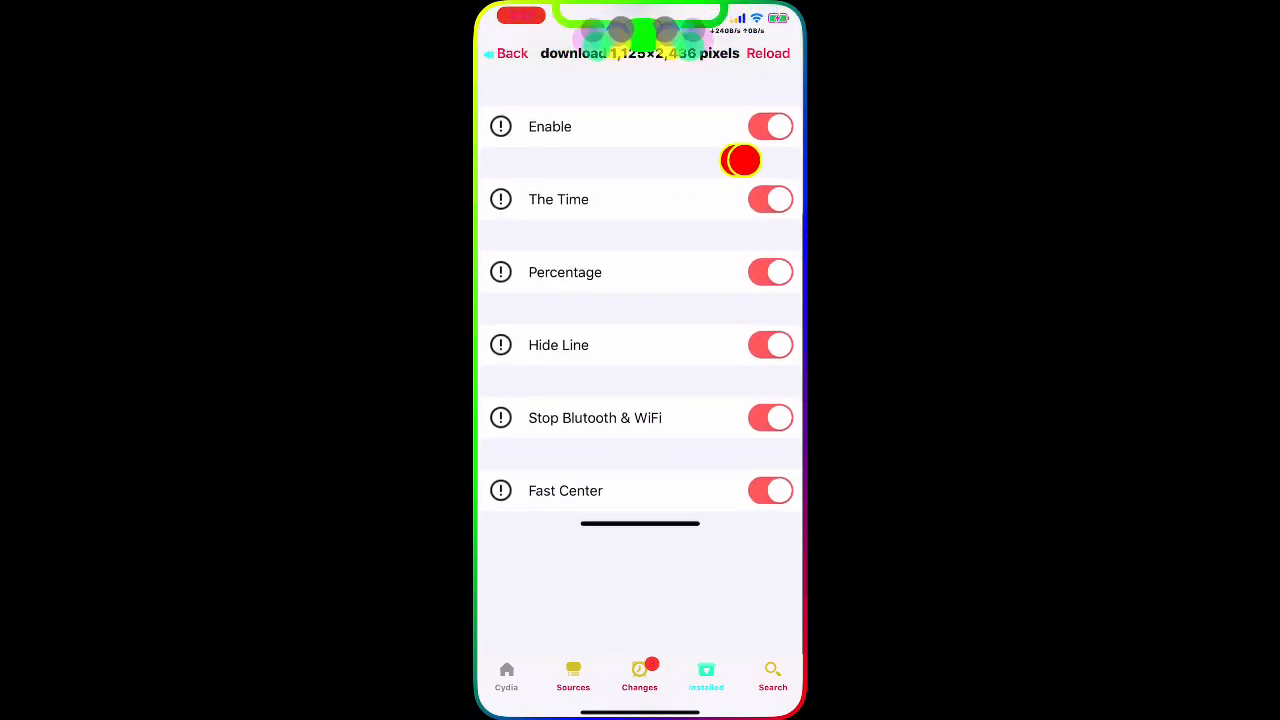
pyautogui.scroll(-3)
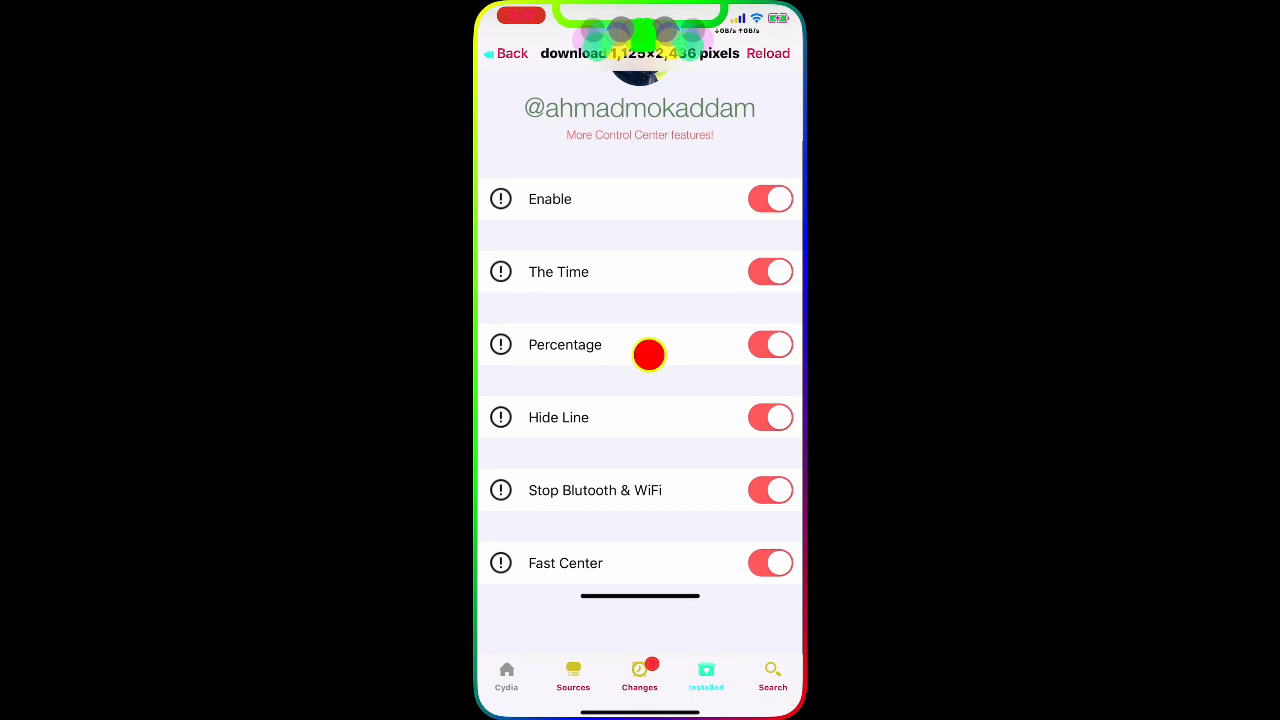
pyautogui.scroll(-3)
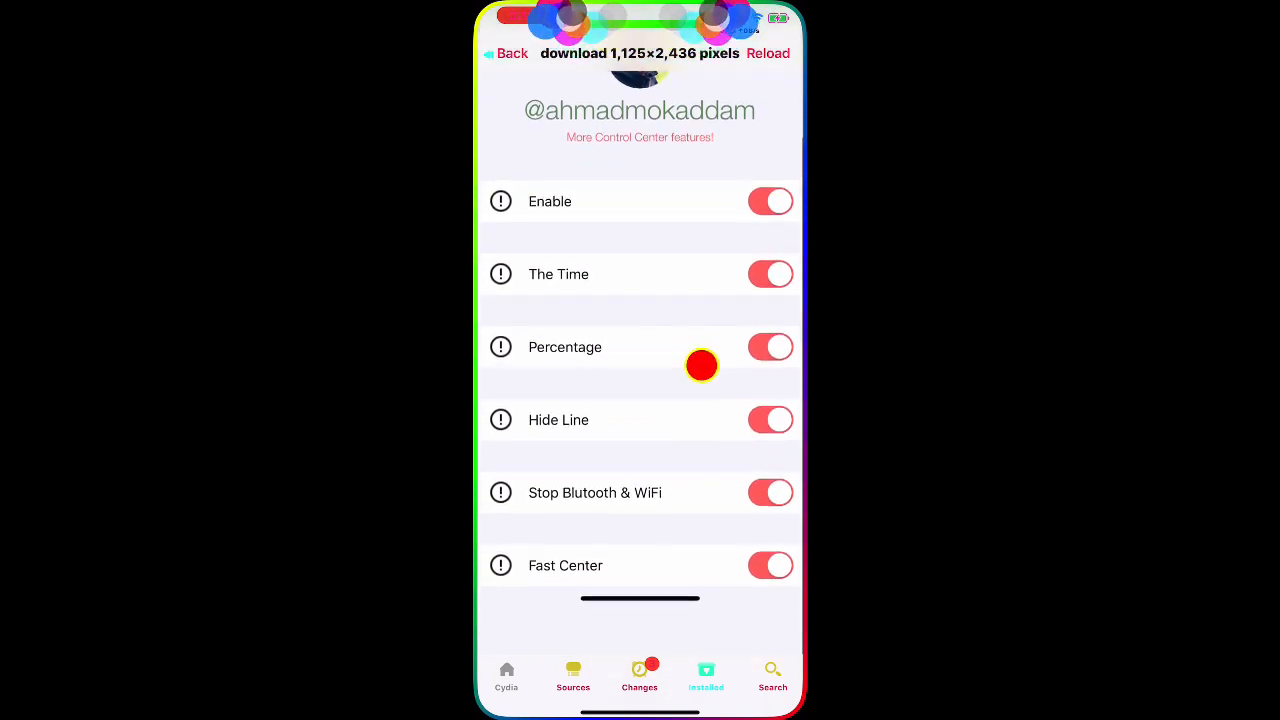
pyautogui.scroll(-3)
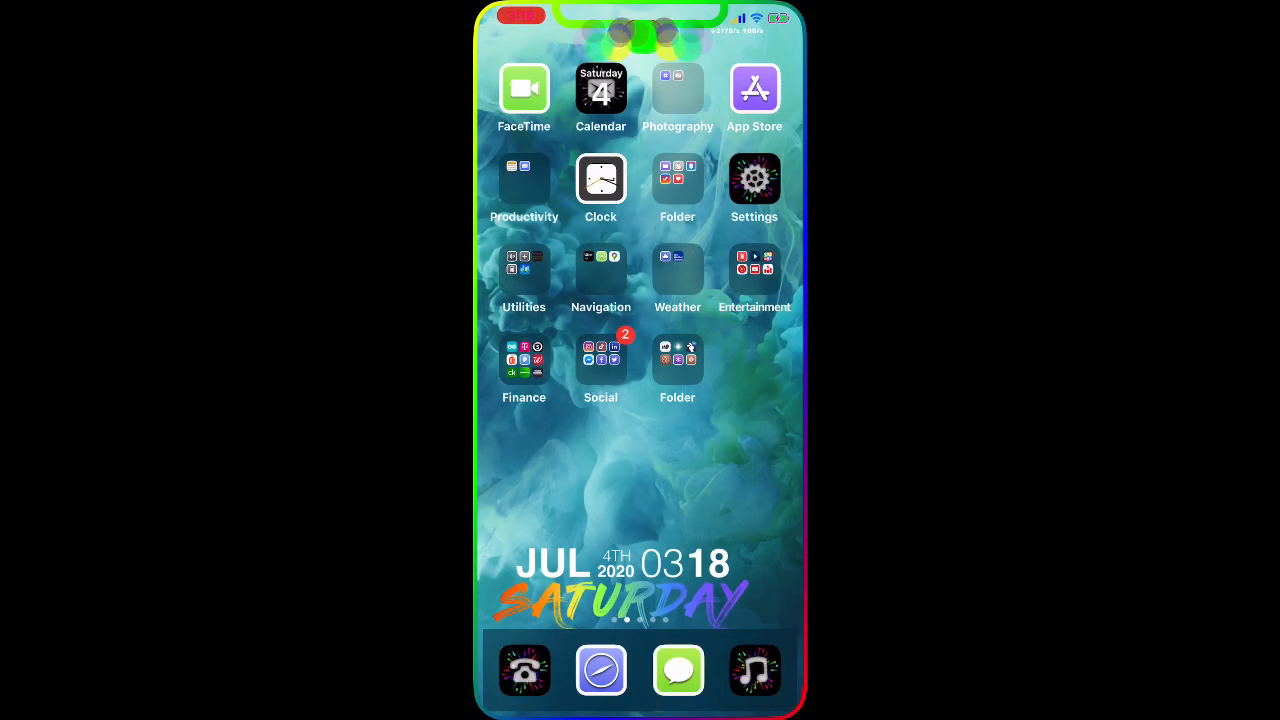
# Step: From Settings > Tweaks, preview ccSquare and enter its full preferences page
pyautogui.click(754, 178)
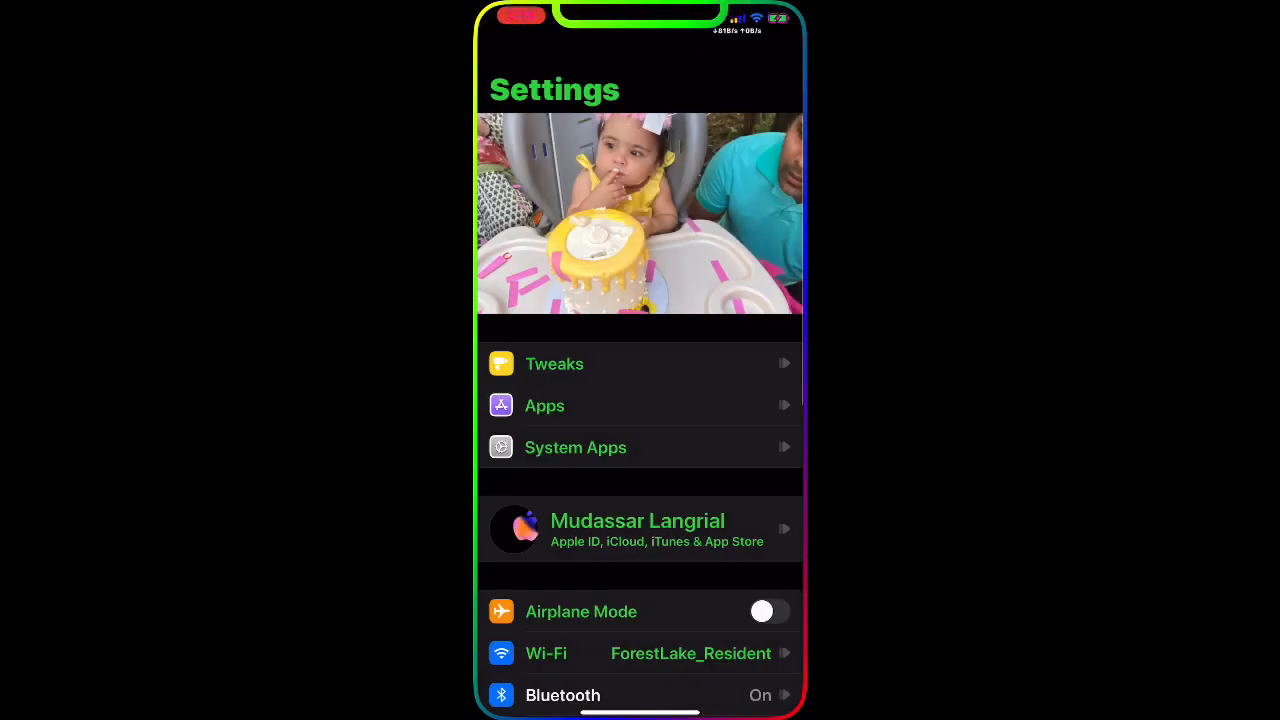
pyautogui.click(554, 364)
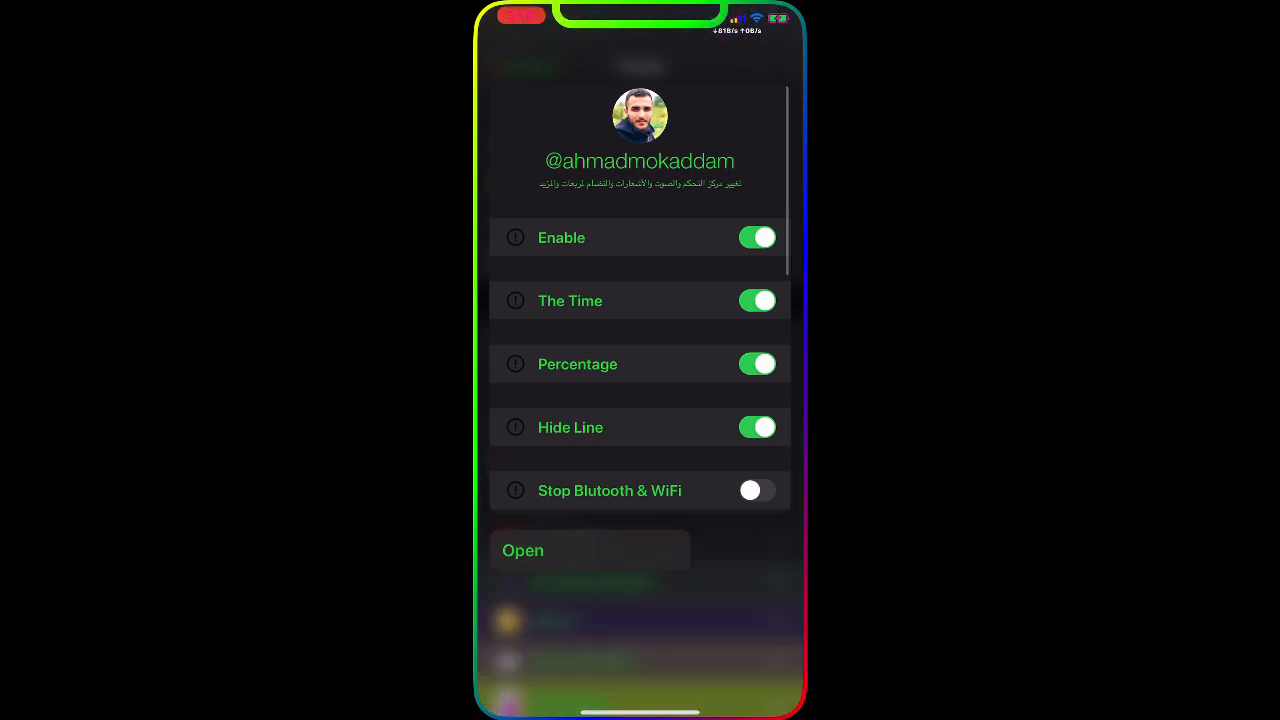
pyautogui.click(516, 52)
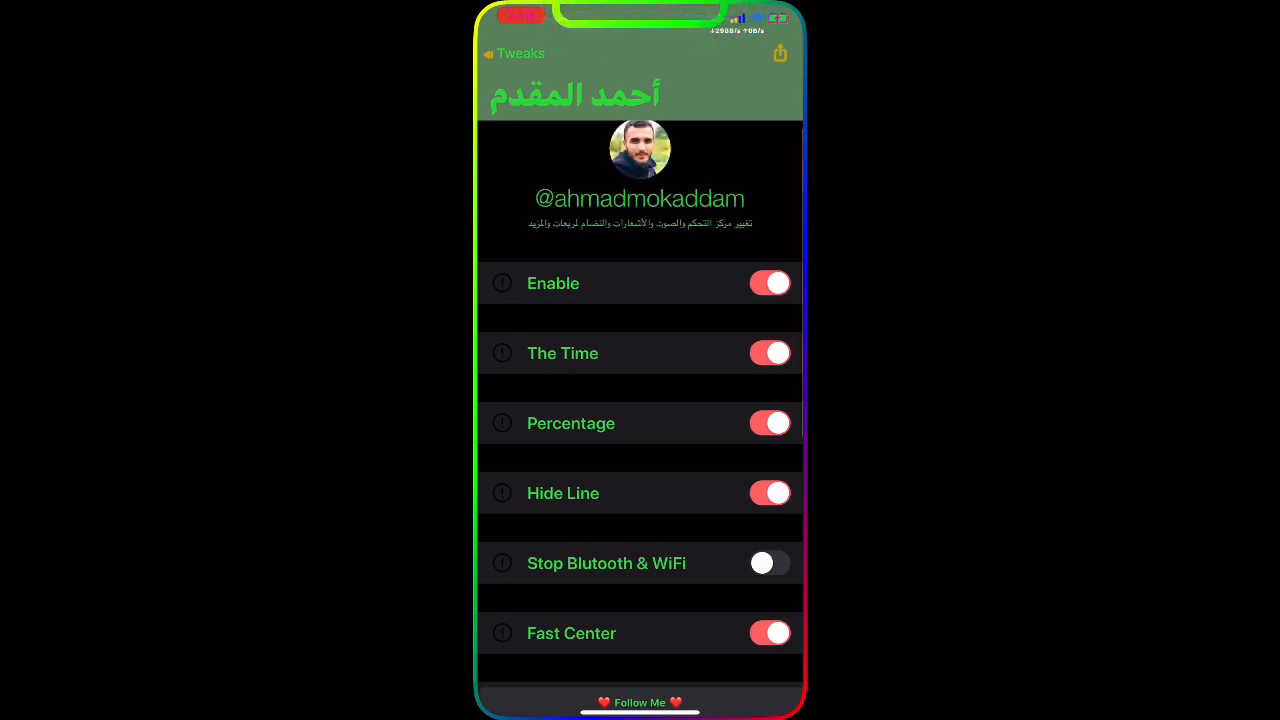
# Step: Scroll ccSquare's options, all on except Stop Bluetooth & WiFi, down to the developer links
pyautogui.scroll(-3)
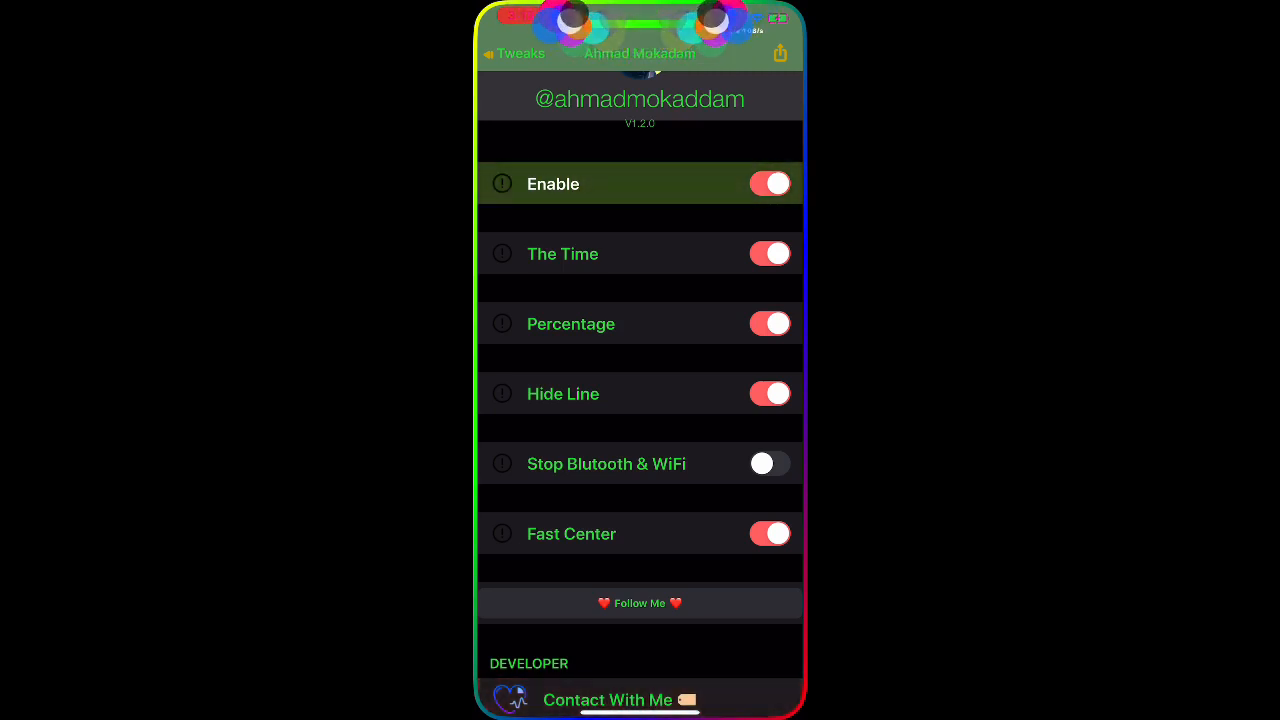
pyautogui.scroll(-3)
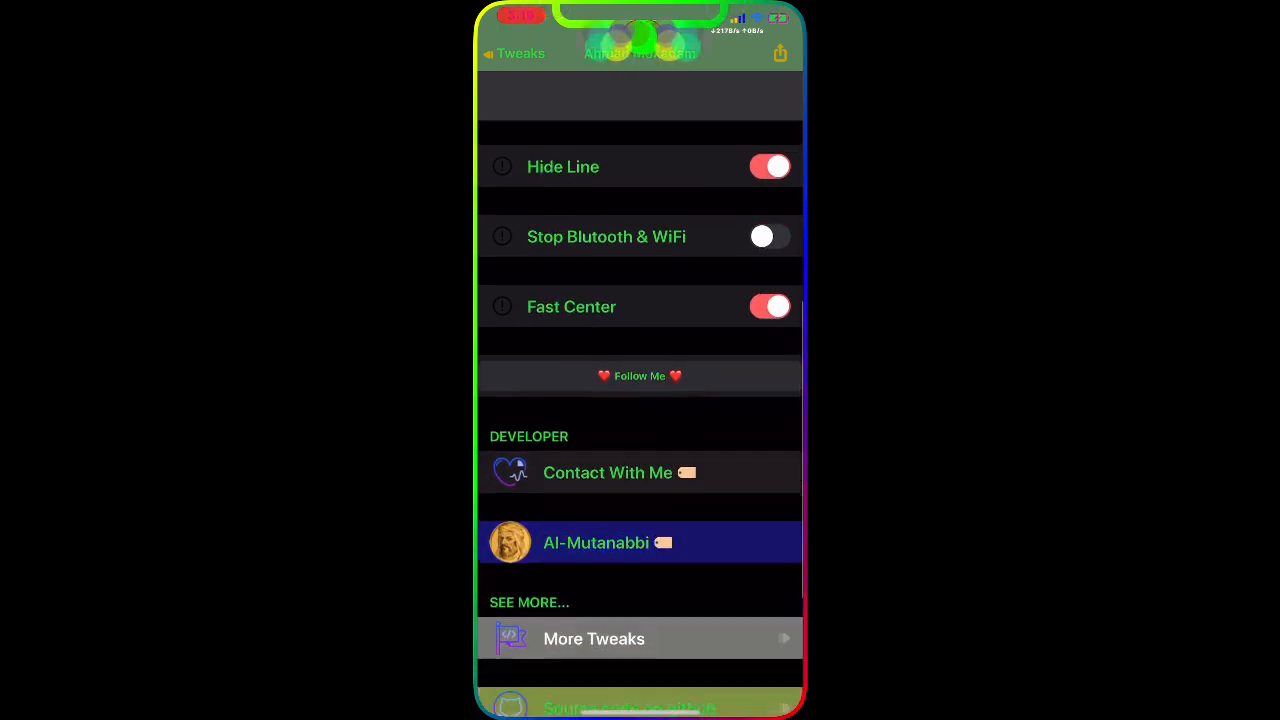
pyautogui.scroll(-3)
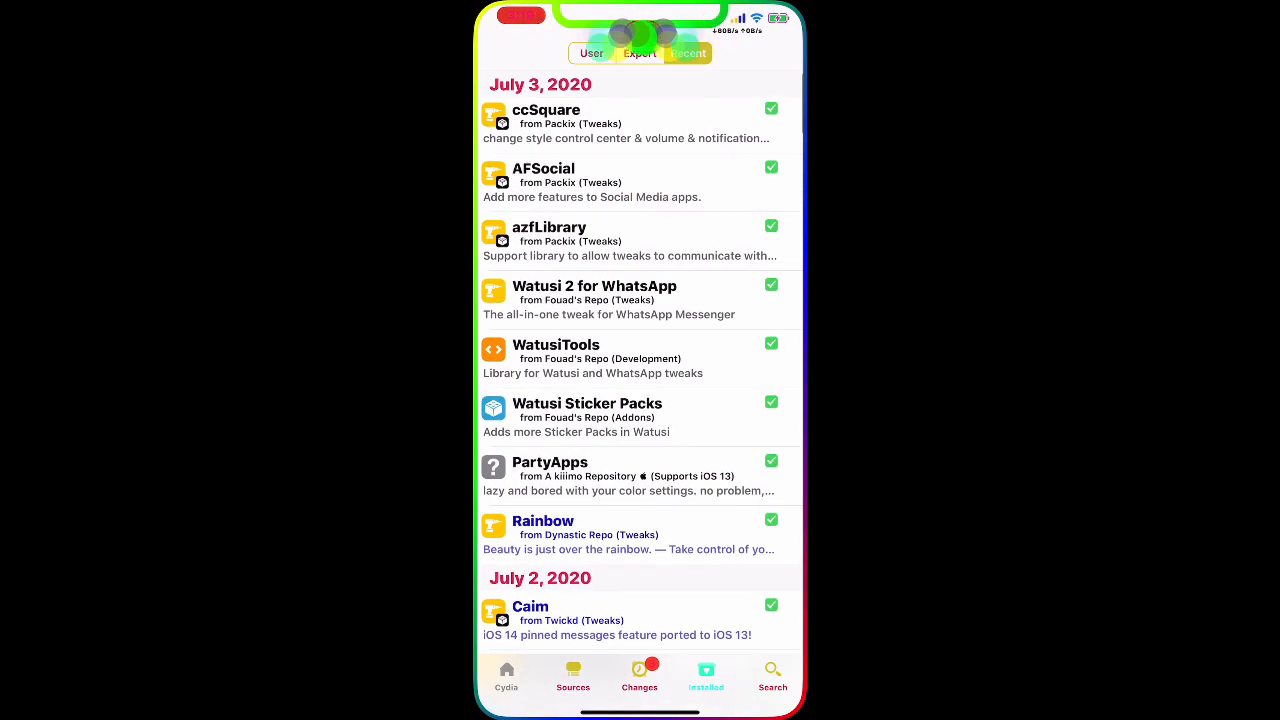
pyautogui.click(544, 182)
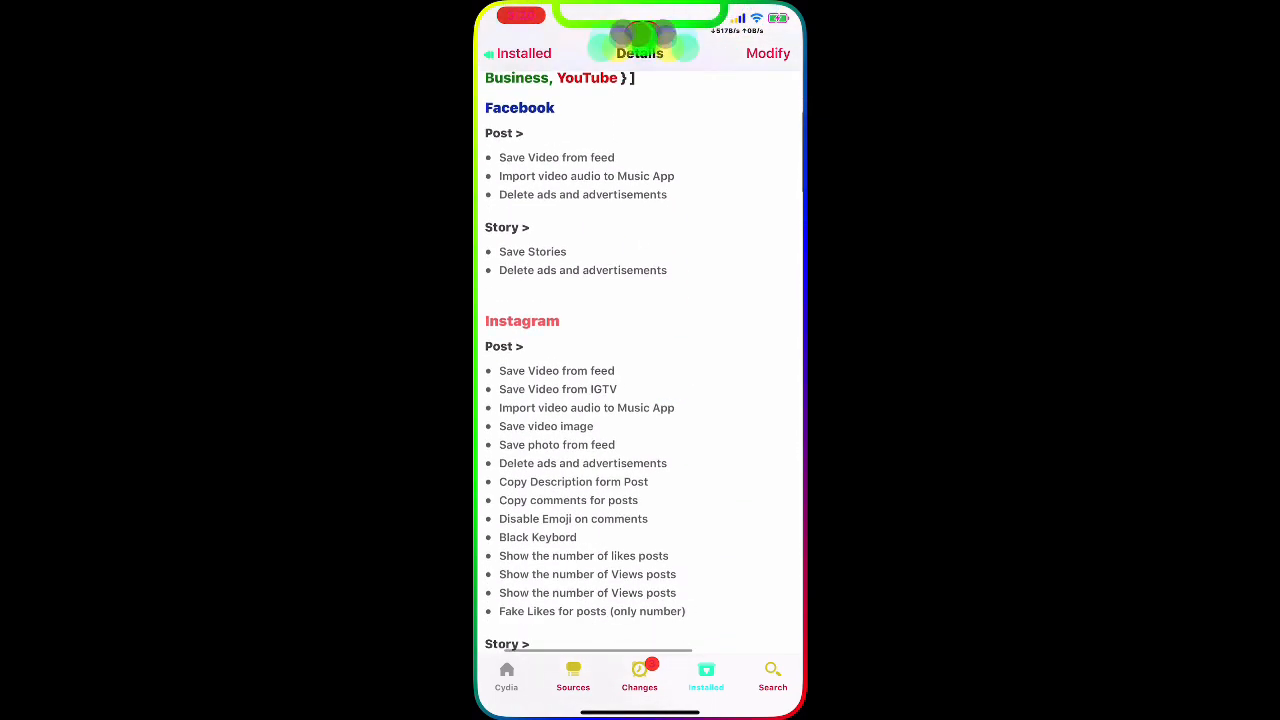
pyautogui.scroll(-3)
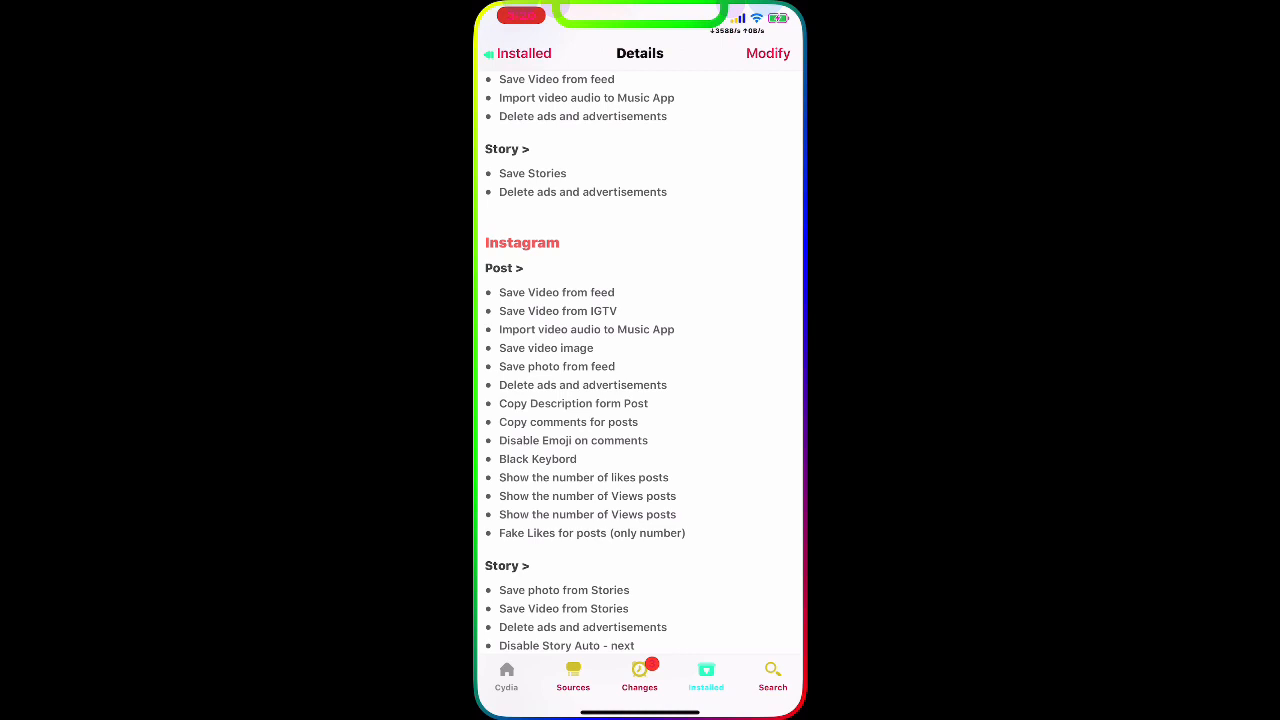
pyautogui.scroll(-3)
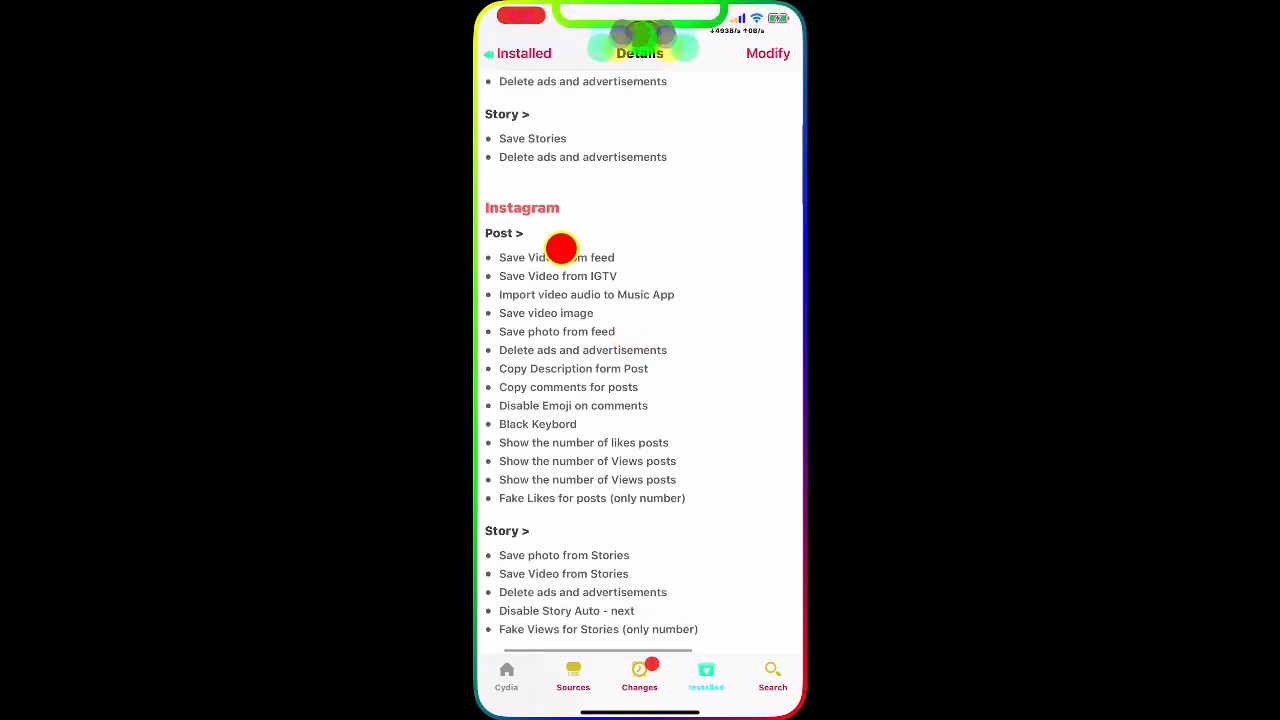
pyautogui.scroll(-3)
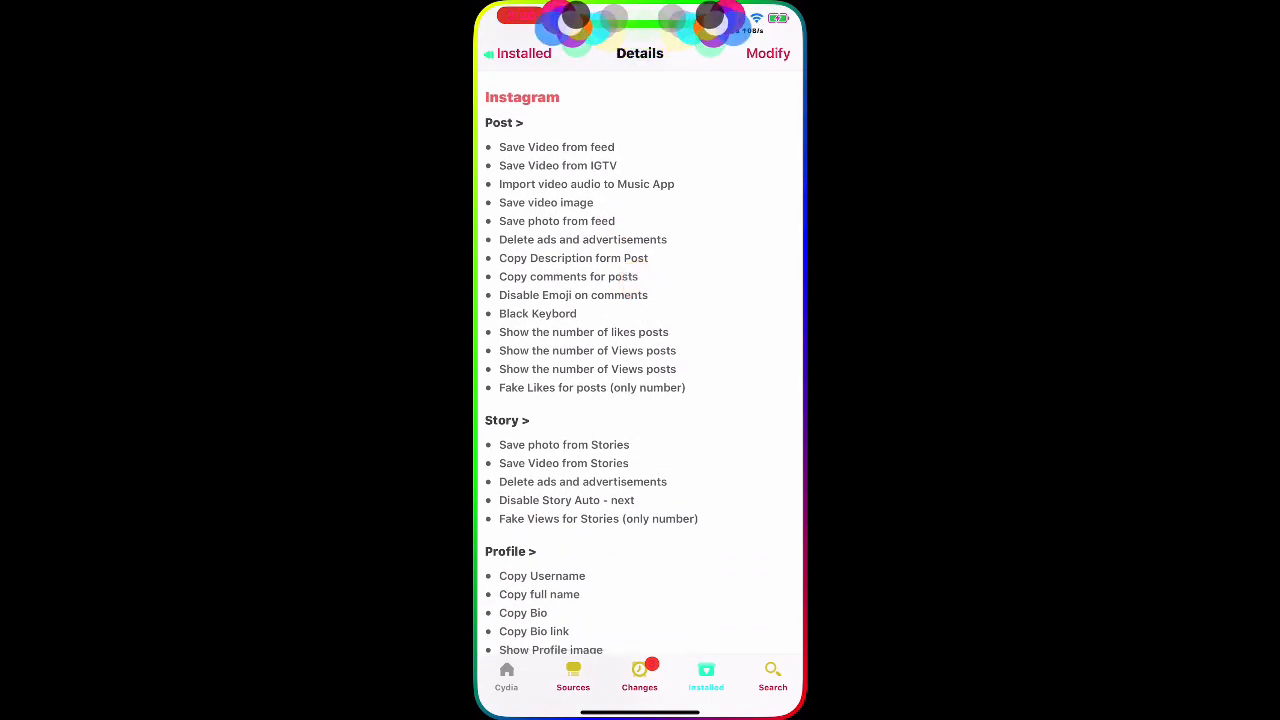
pyautogui.scroll(-3)
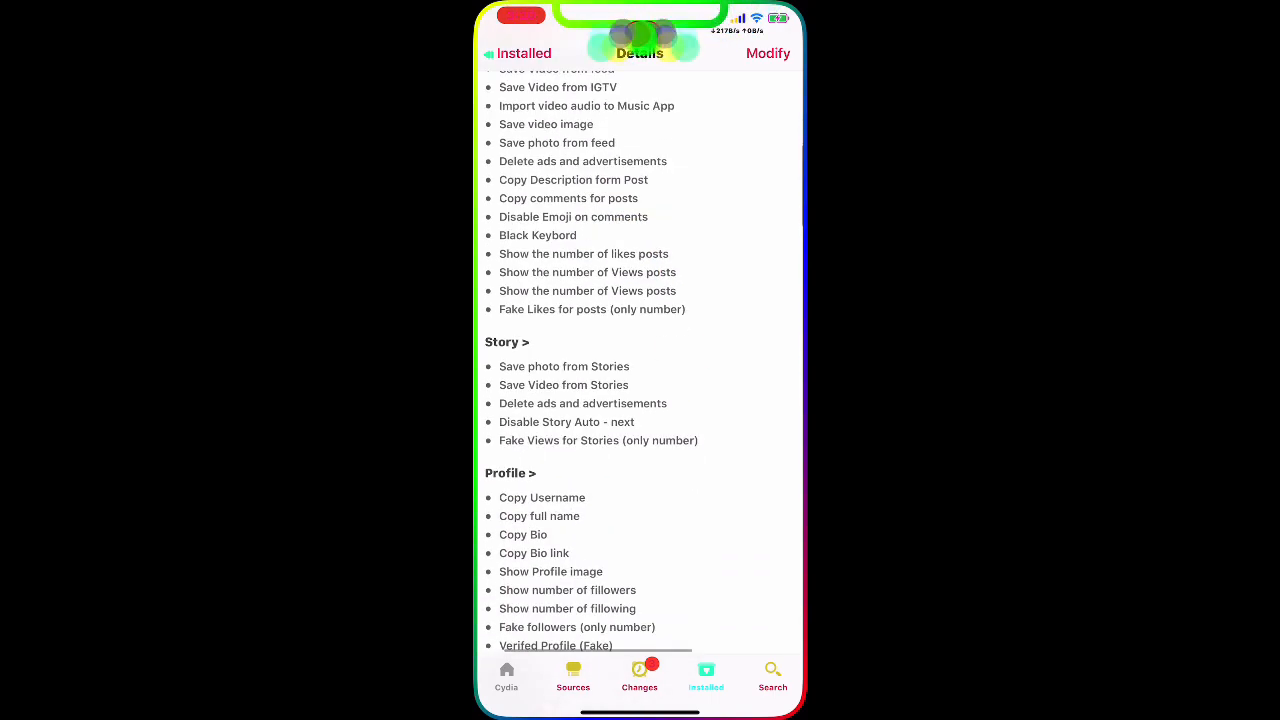
pyautogui.scroll(-3)
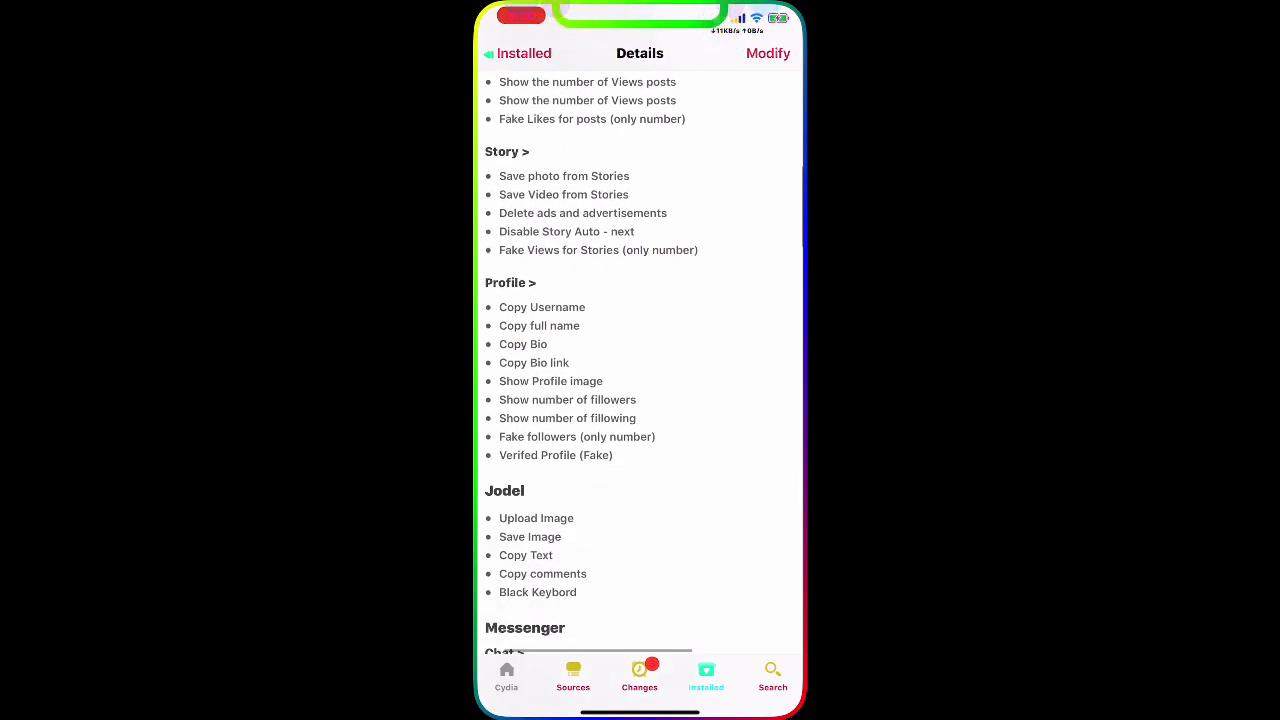
pyautogui.scroll(-3)
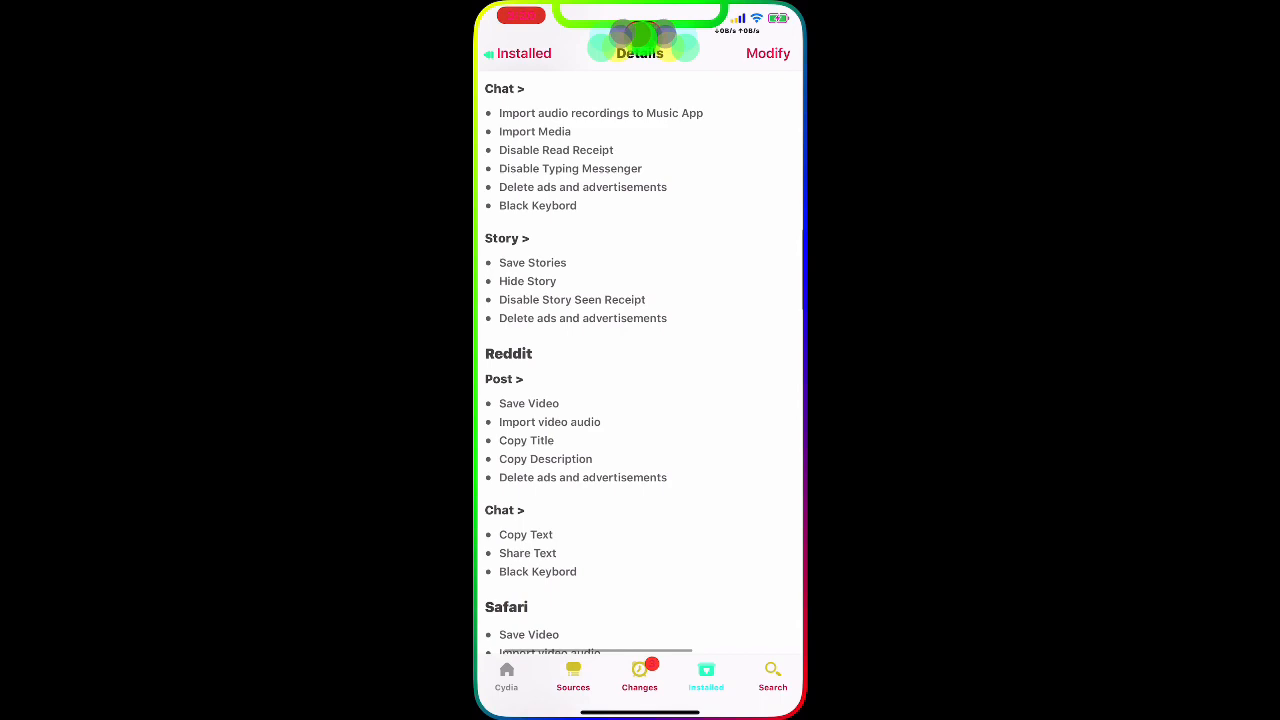
pyautogui.scroll(-3)
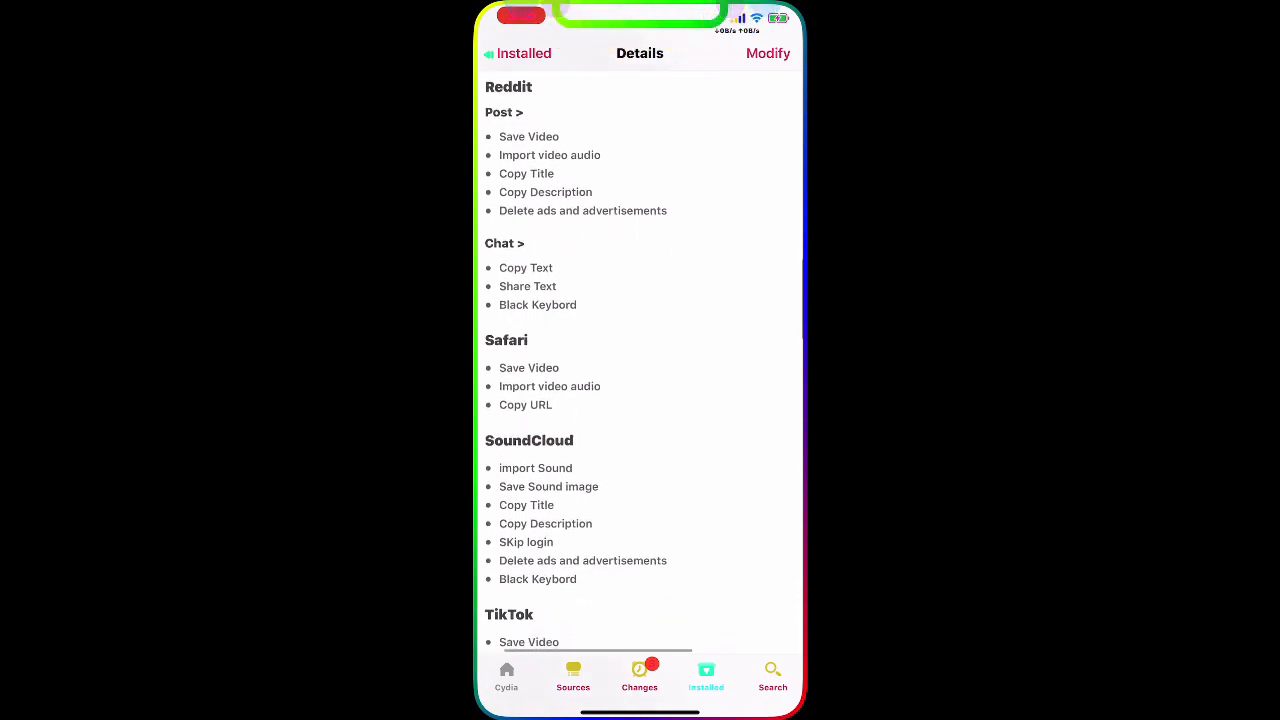
pyautogui.scroll(-3)
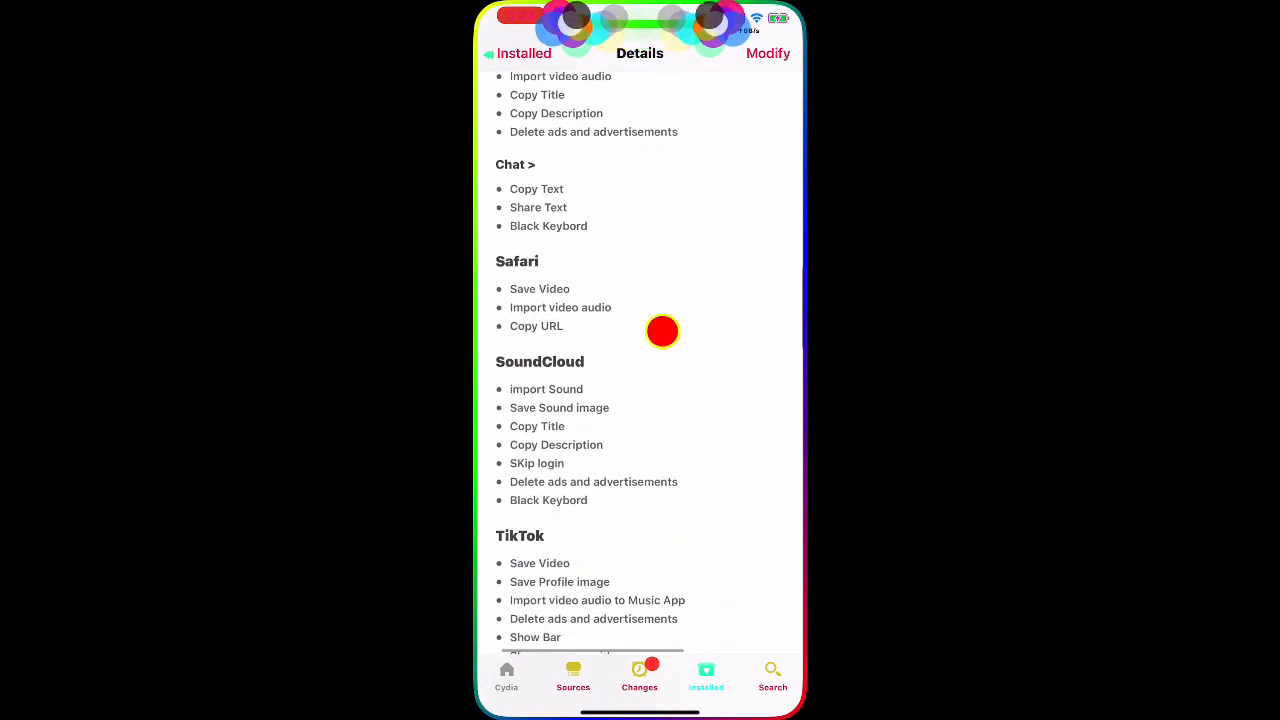
pyautogui.scroll(-3)
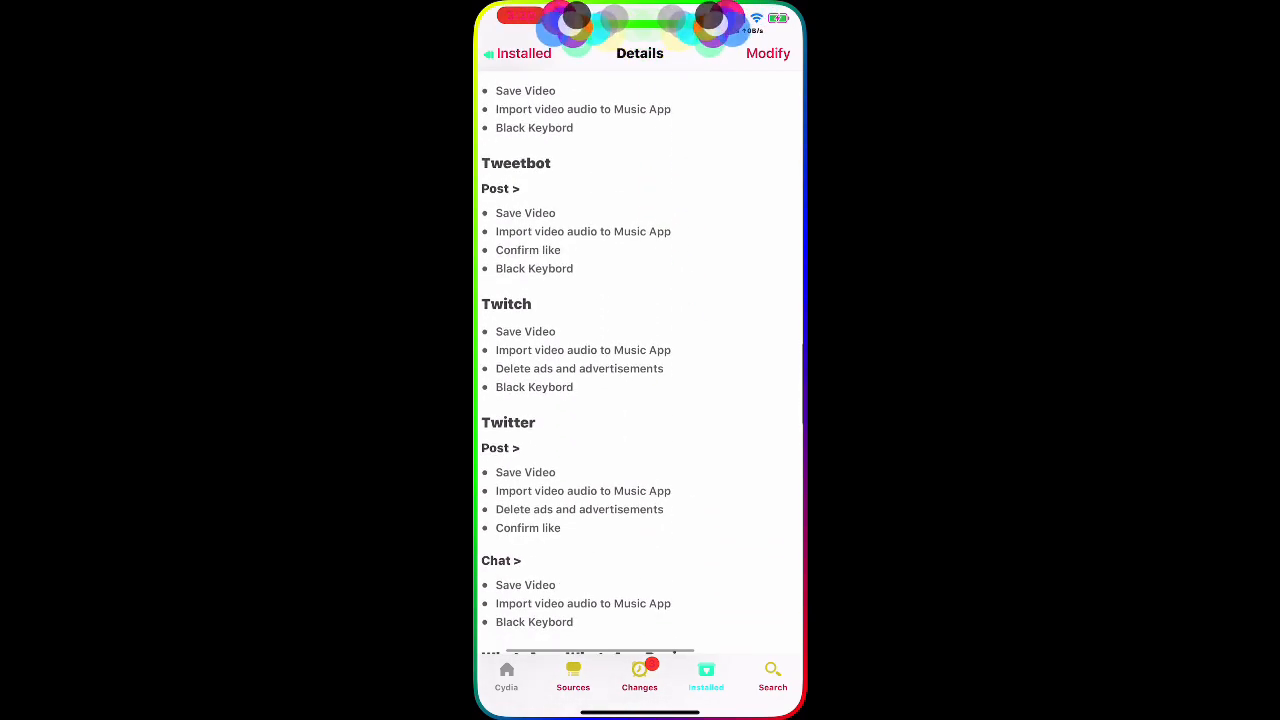
pyautogui.scroll(-3)
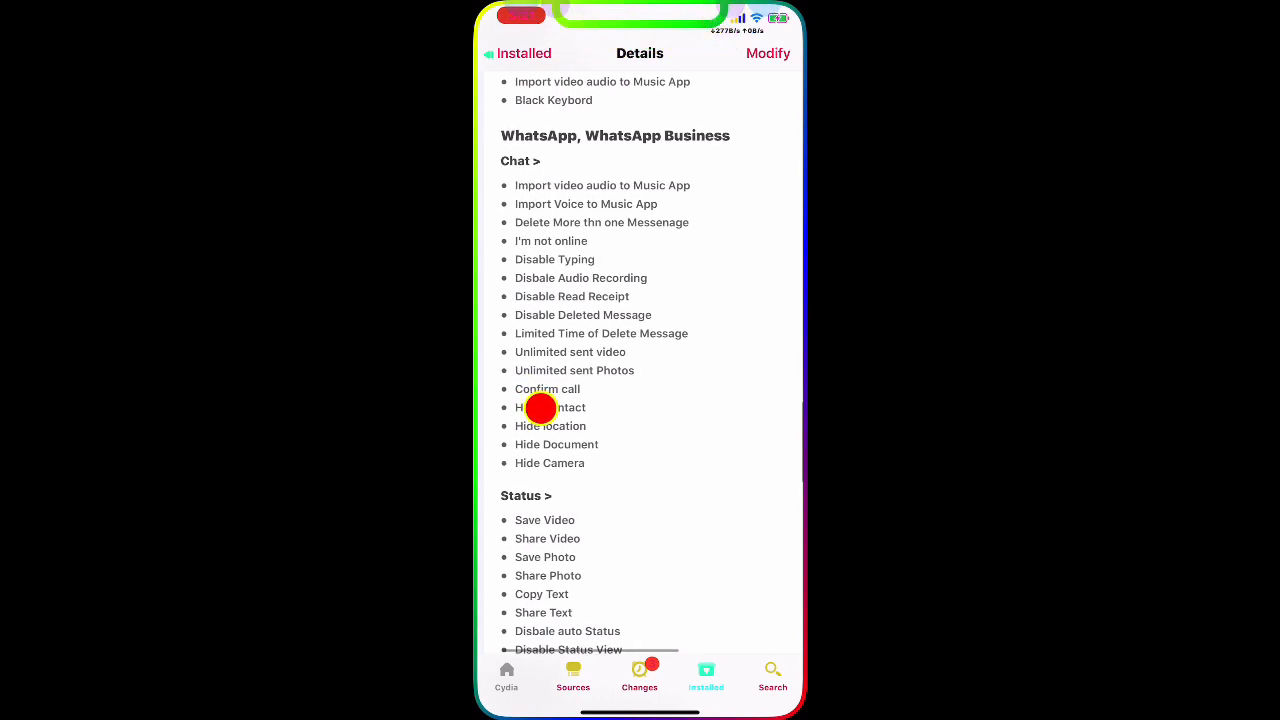
# Step: Scroll through AFSocial's WhatsApp and YouTube feature lists in Cydia
pyautogui.scroll(-3)
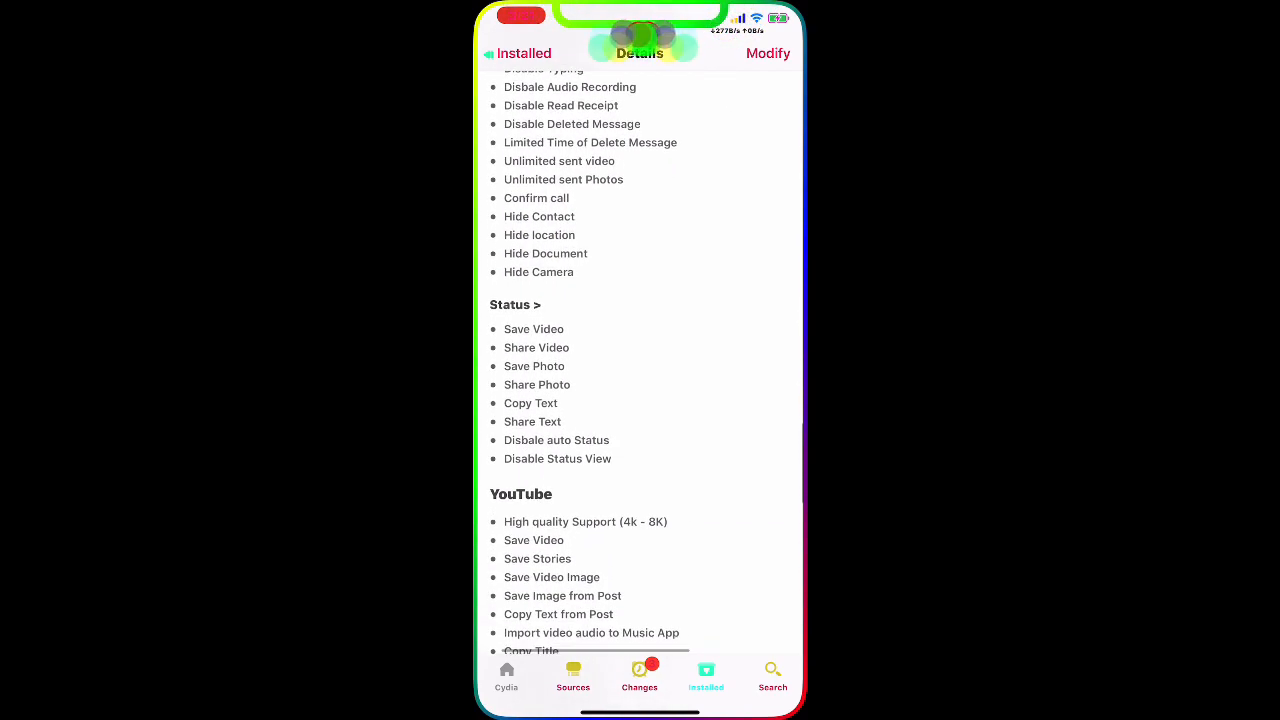
pyautogui.scroll(3)
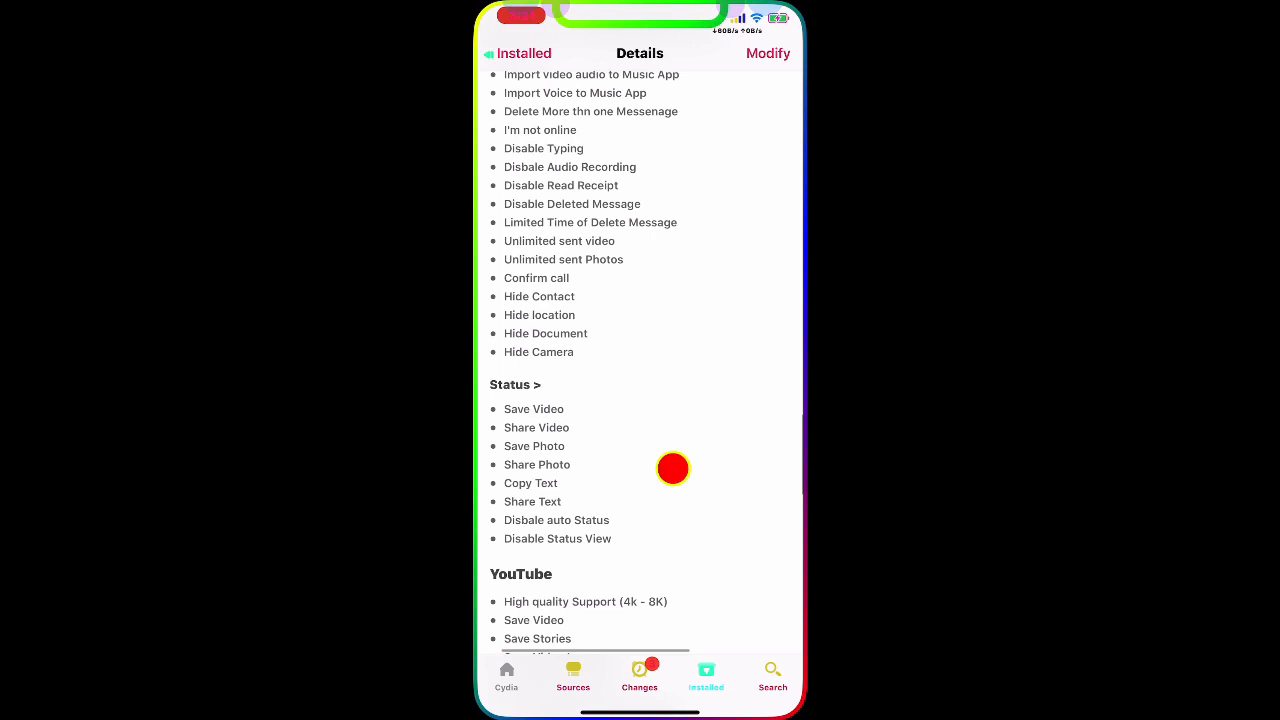
pyautogui.scroll(-3)
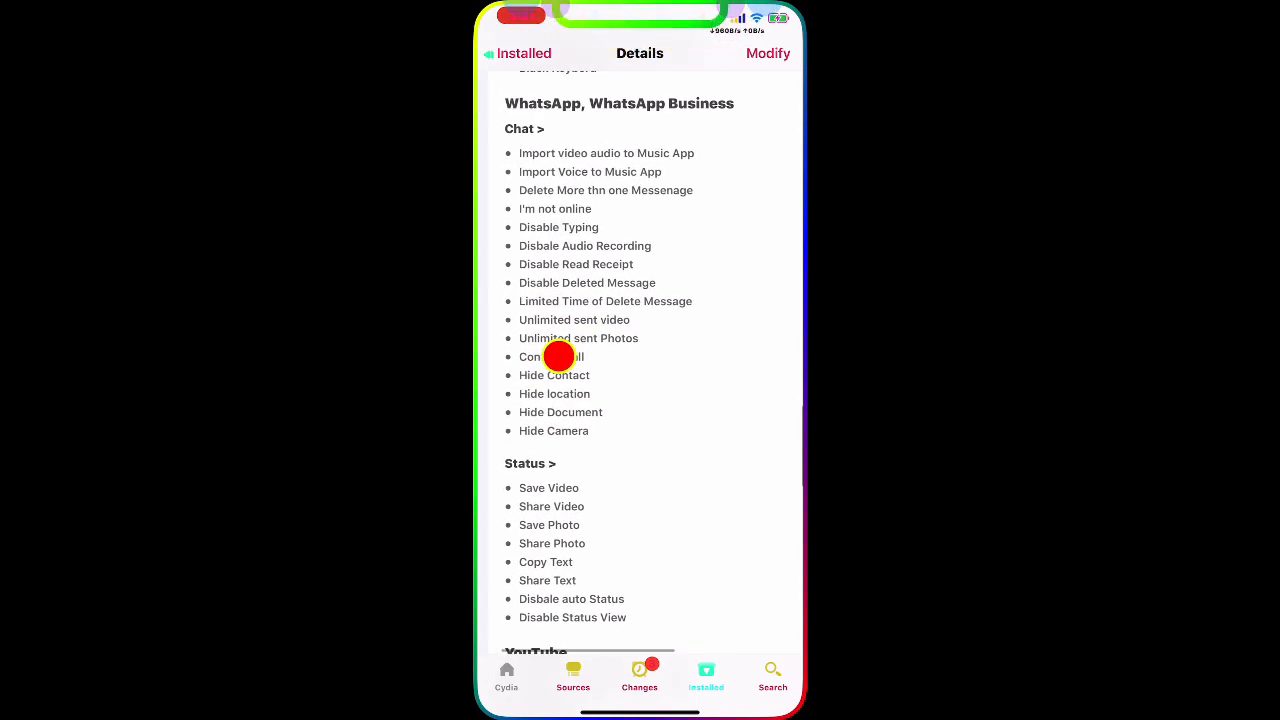
pyautogui.scroll(-3)
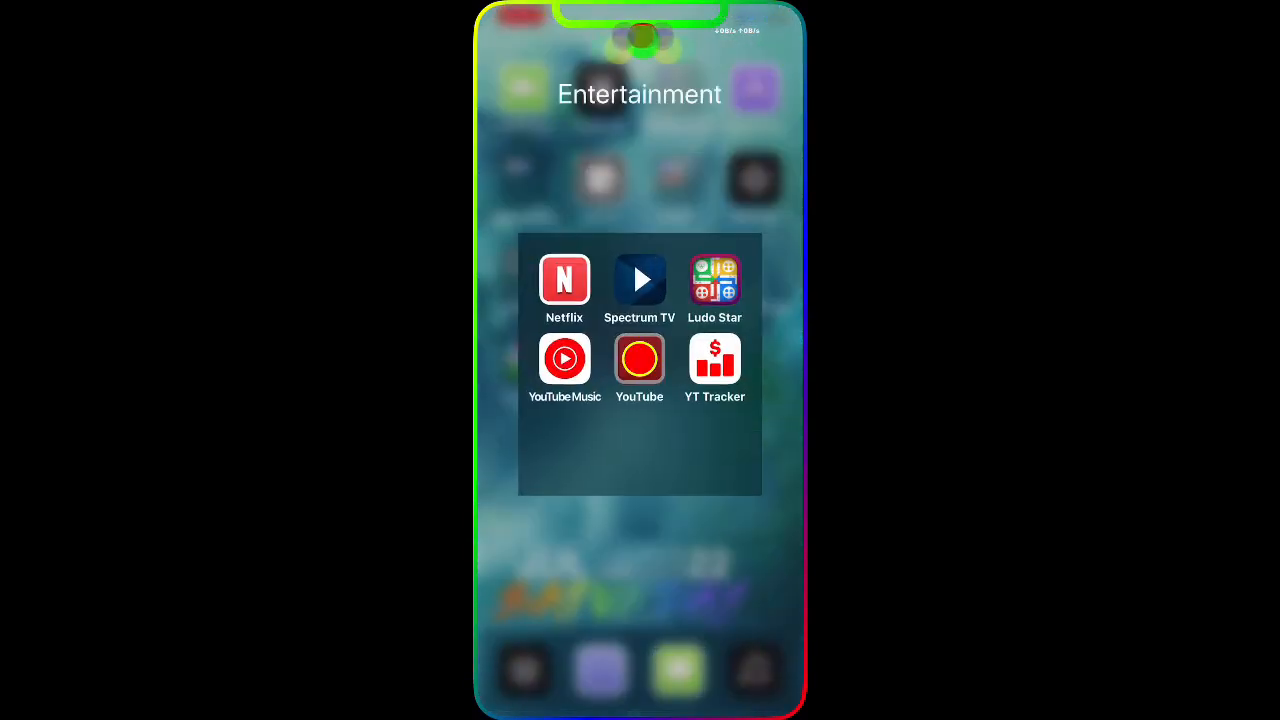
# Step: Launch YouTube from the Entertainment folder and play the newest Awesome Cydia Tweaks video
pyautogui.click(640, 358)
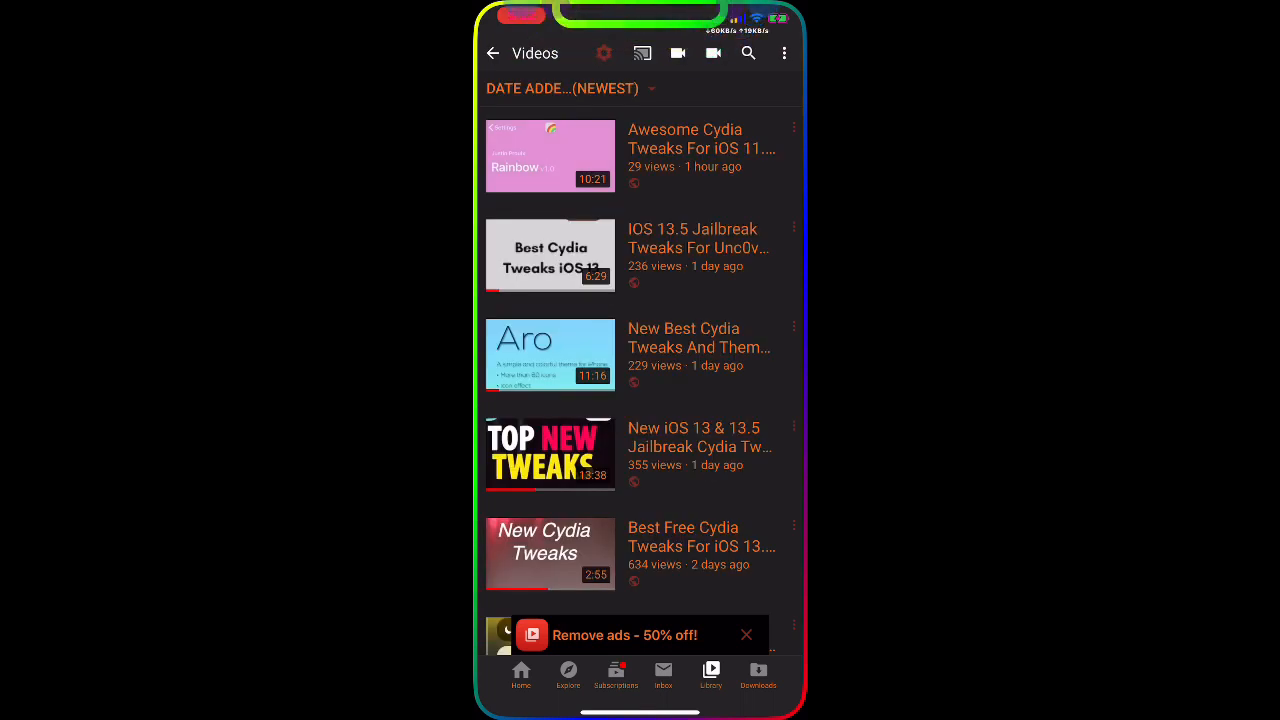
pyautogui.click(550, 156)
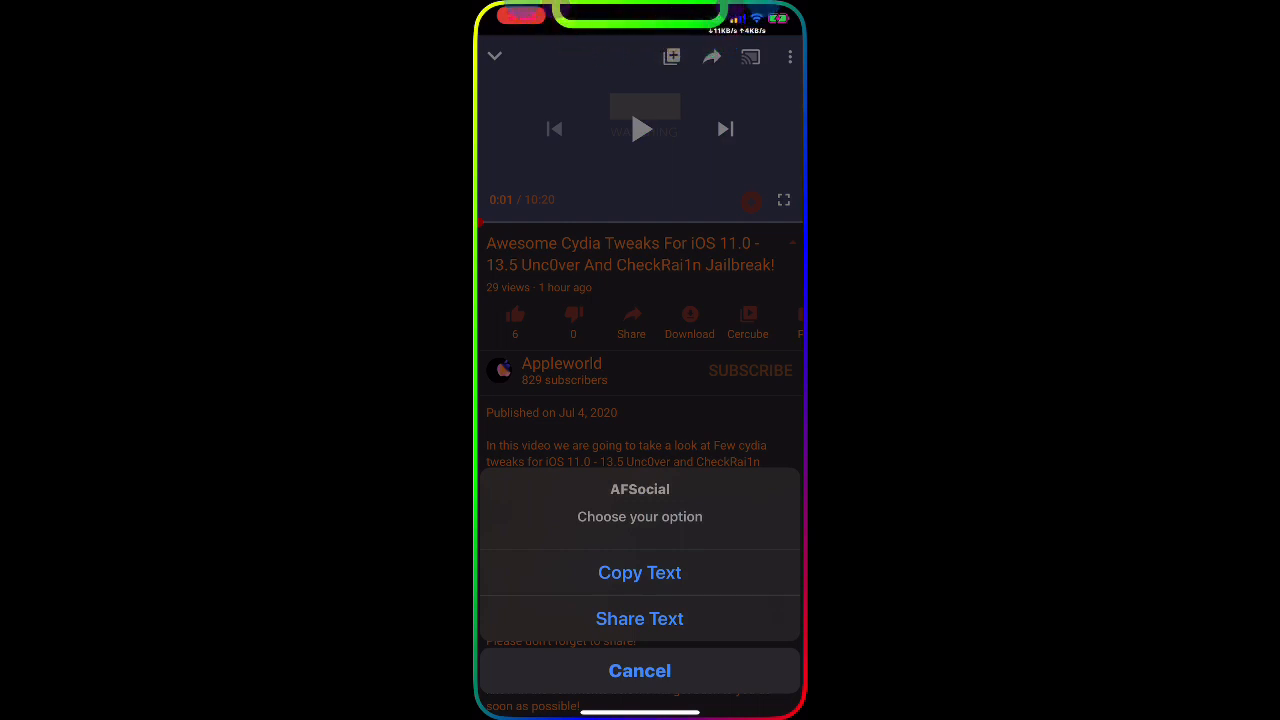
# Step: Cancel the AFSocial Copy Text / Share Text sheet in YouTube
pyautogui.click(640, 670)
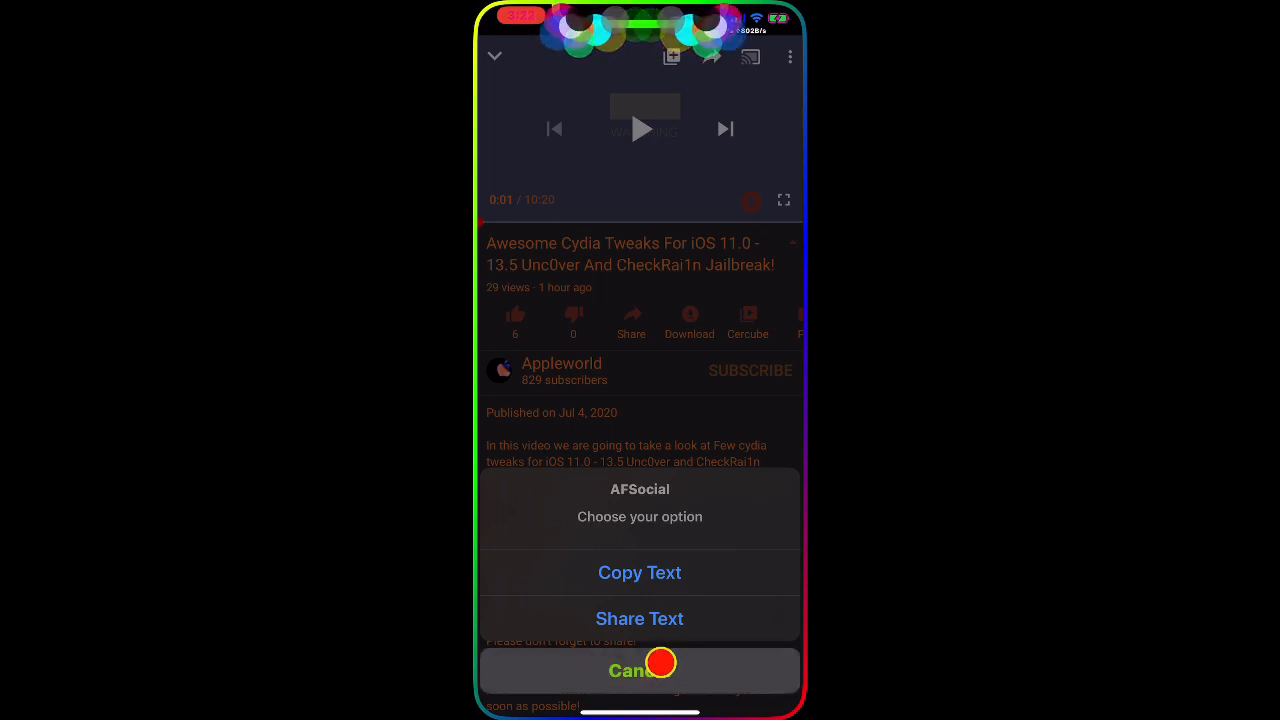
pyautogui.click(640, 670)
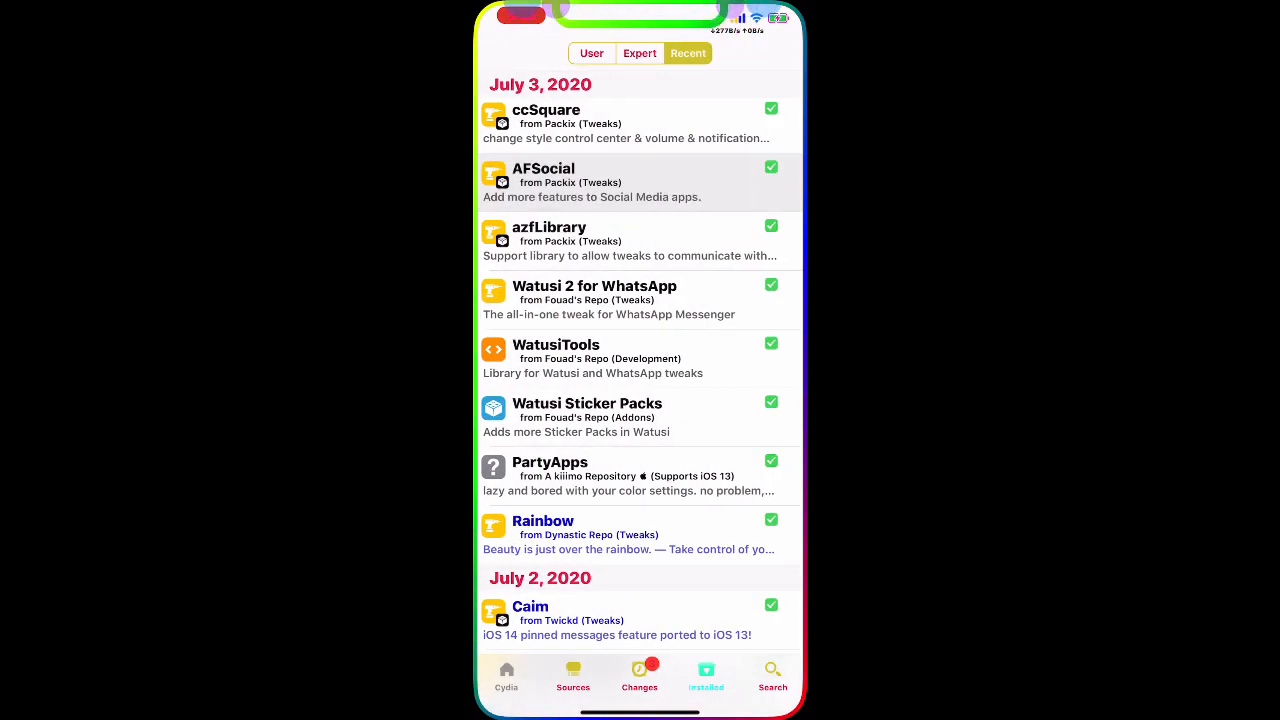
pyautogui.click(572, 676)
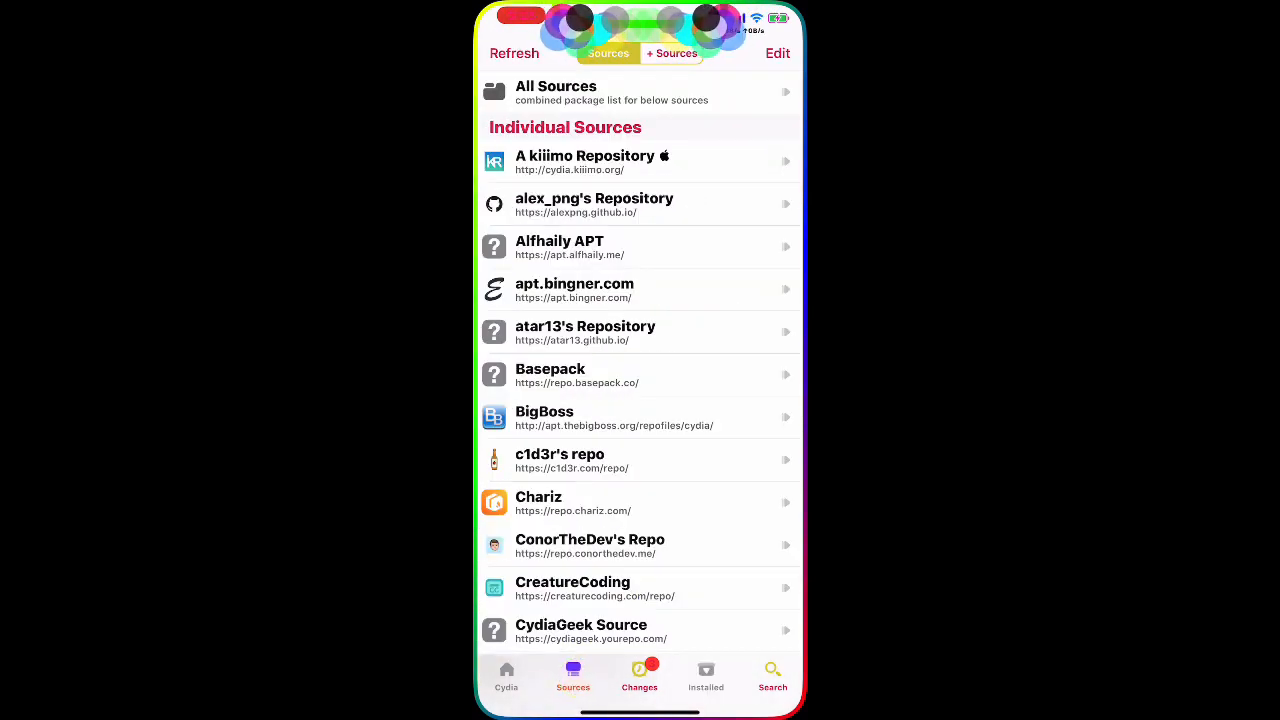
pyautogui.click(776, 52)
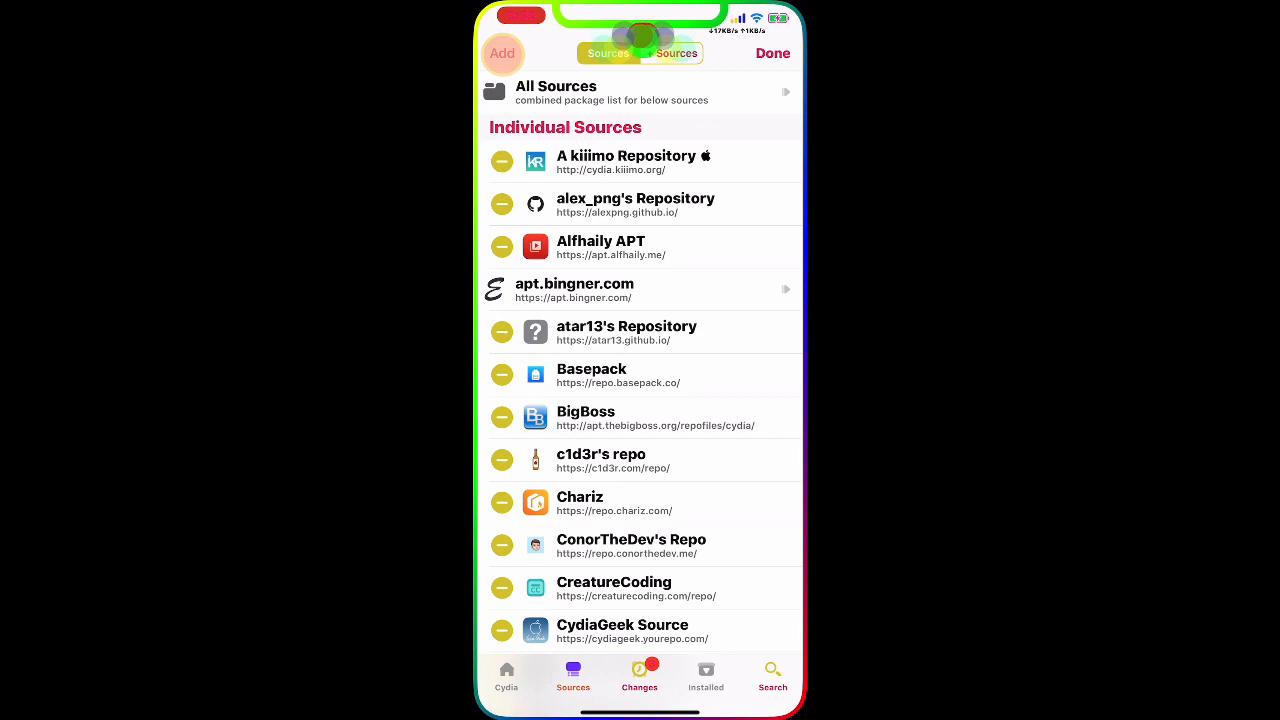
pyautogui.click(502, 52)
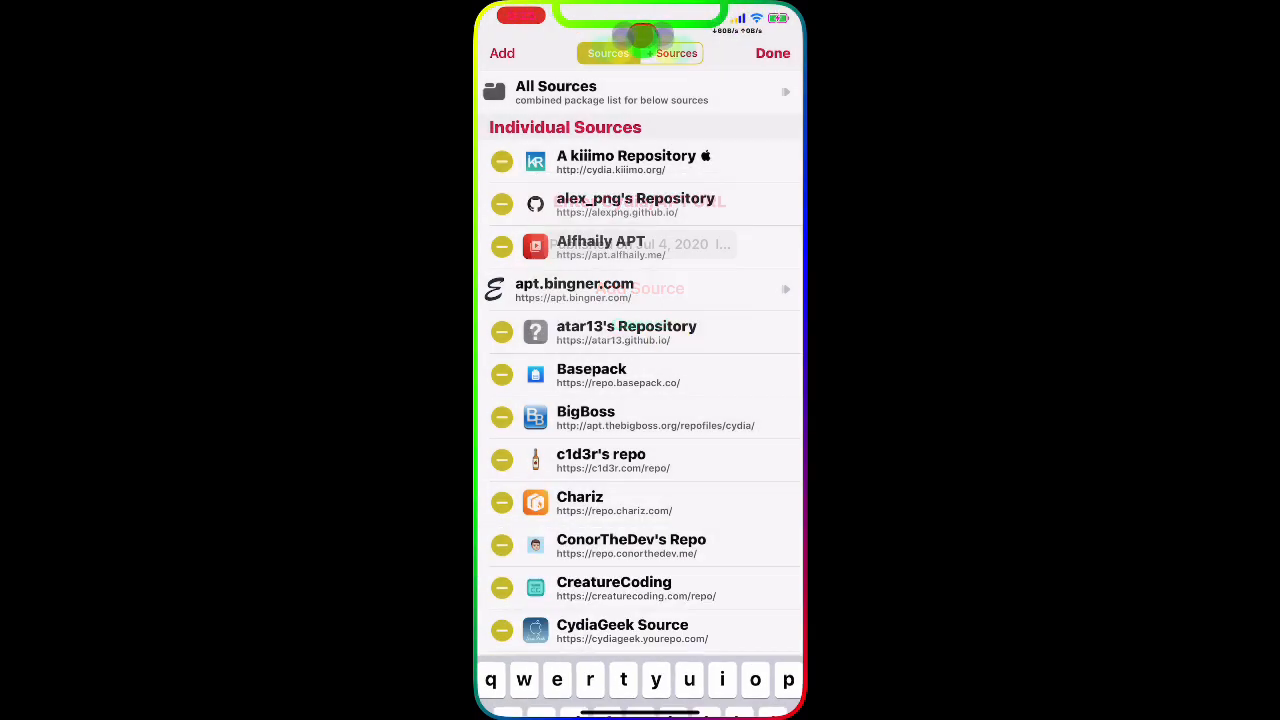
pyautogui.click(772, 52)
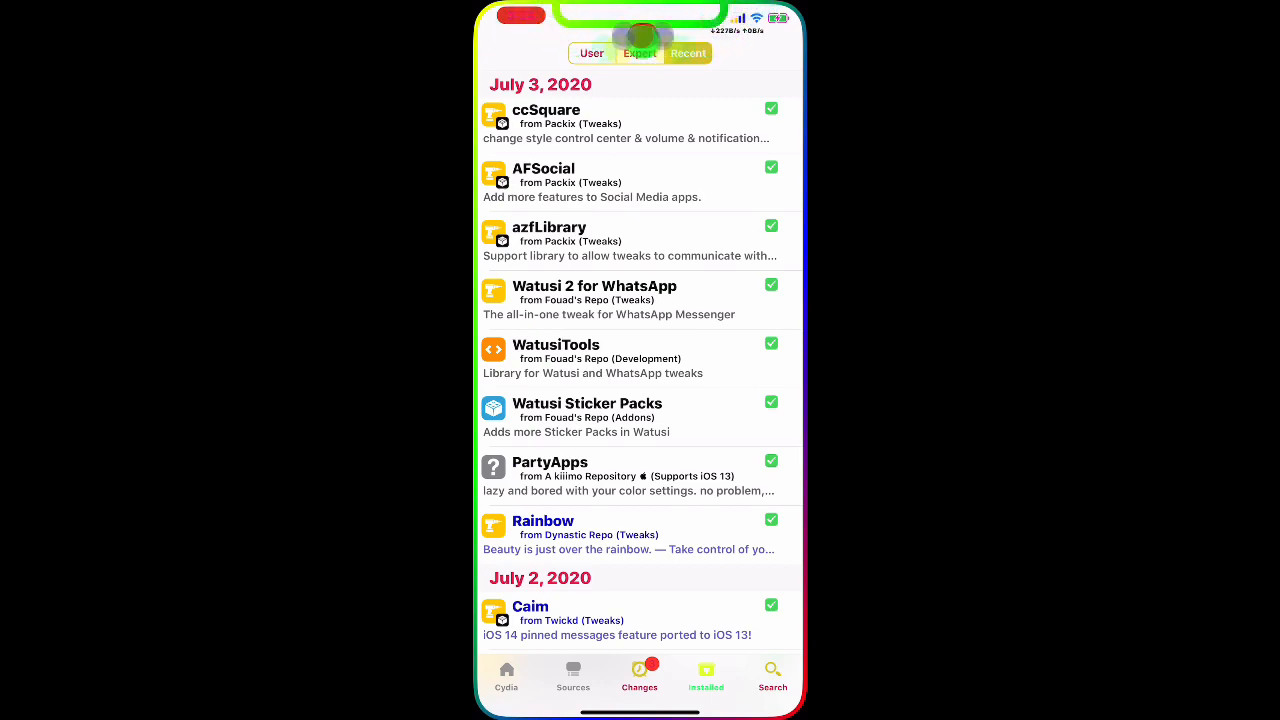
pyautogui.click(548, 240)
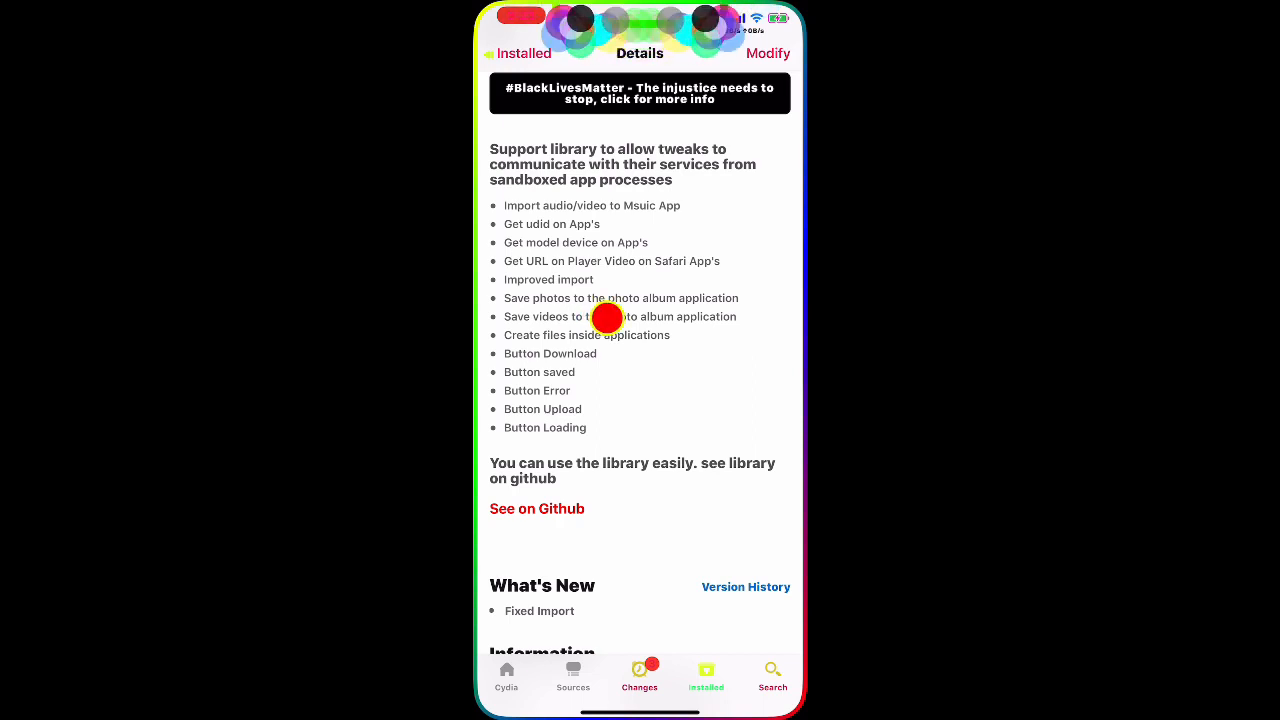
# Step: Scroll azfLibrary's page past What's New and version info to Developer, ratings and Packix repository
pyautogui.scroll(-3)
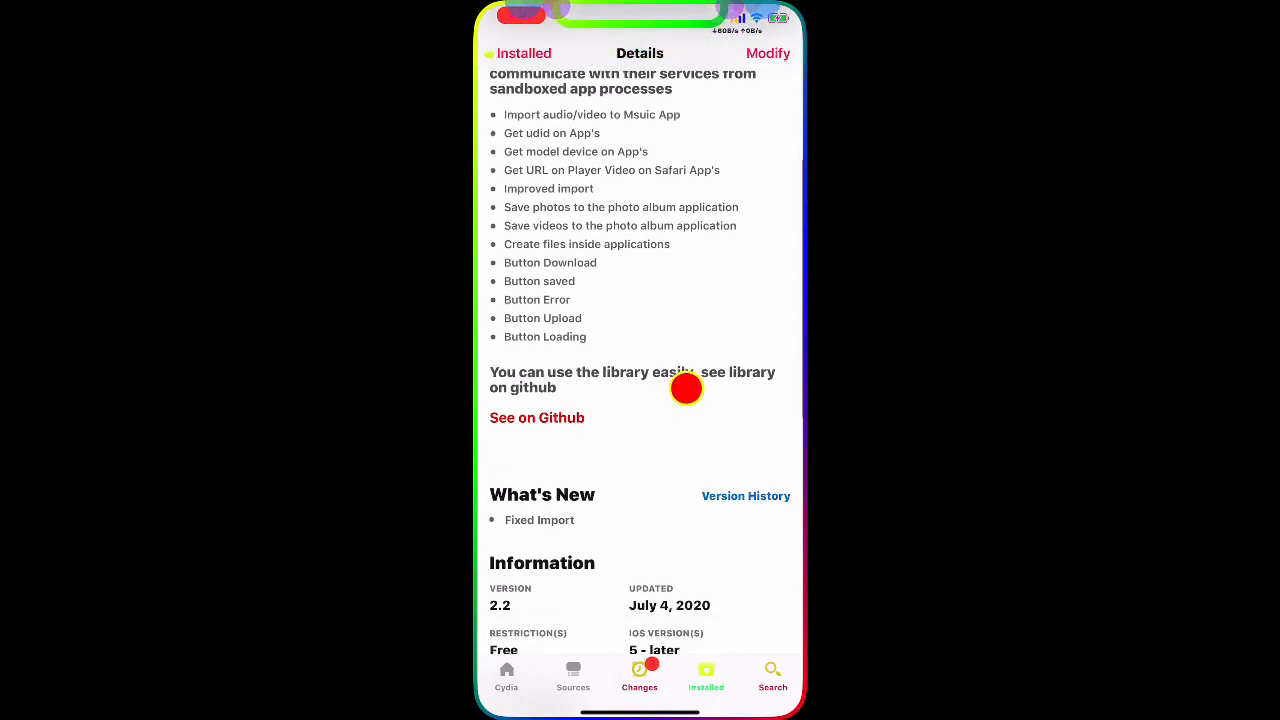
pyautogui.scroll(-3)
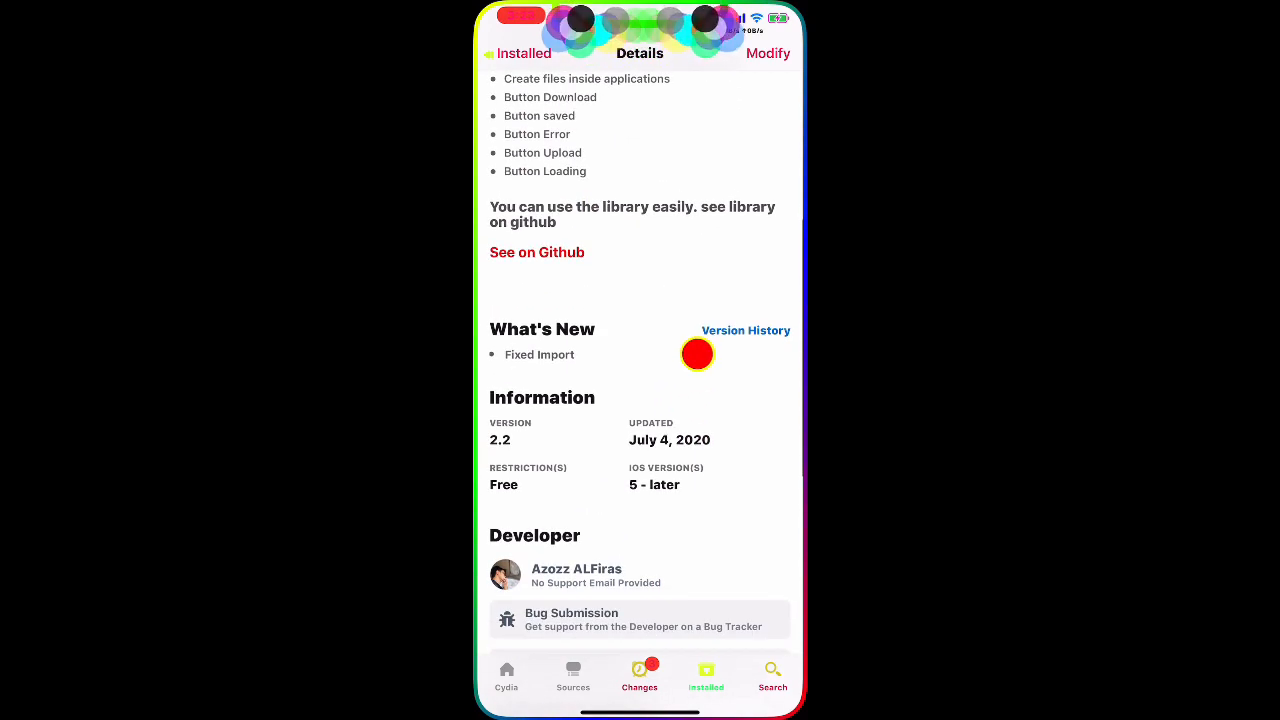
pyautogui.scroll(-3)
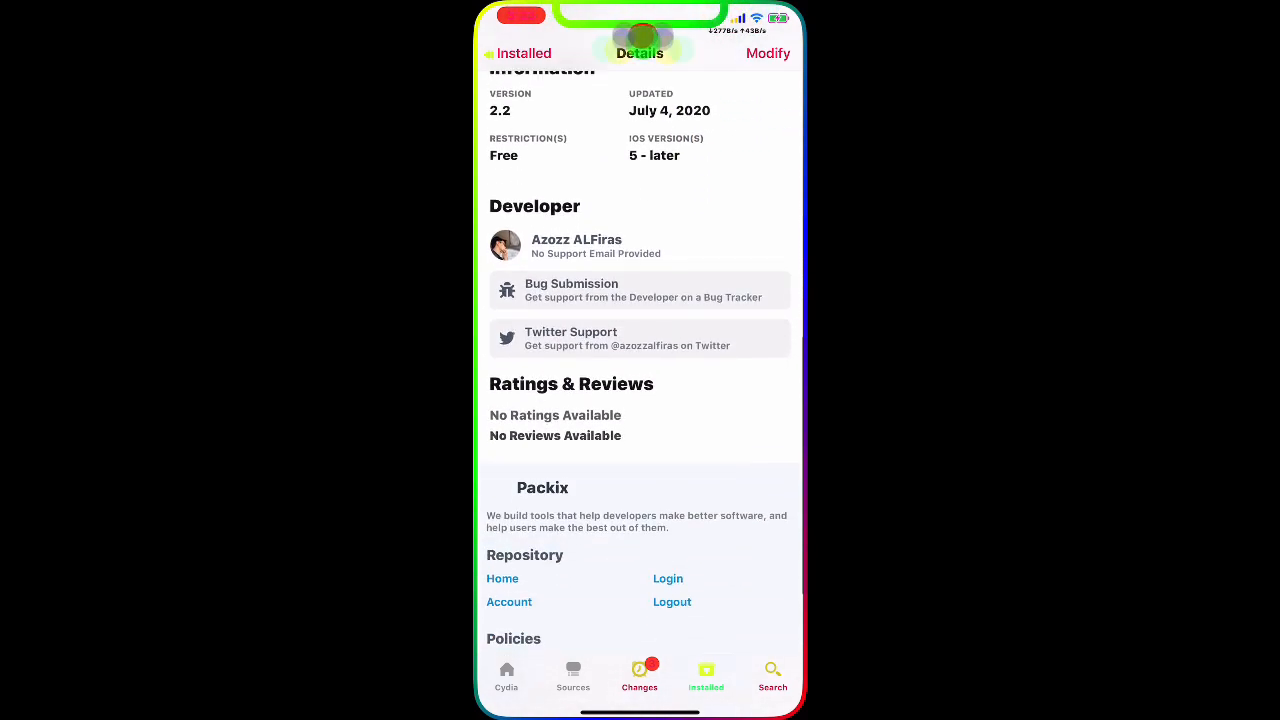
pyautogui.scroll(-3)
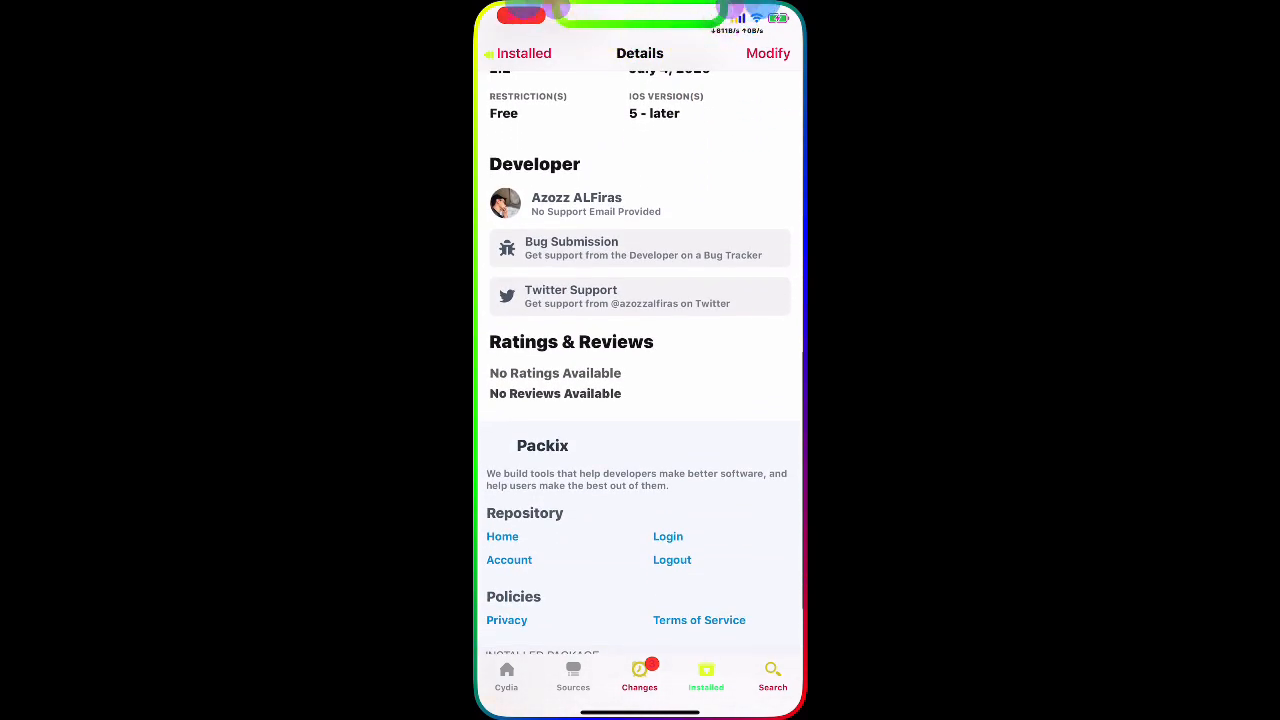